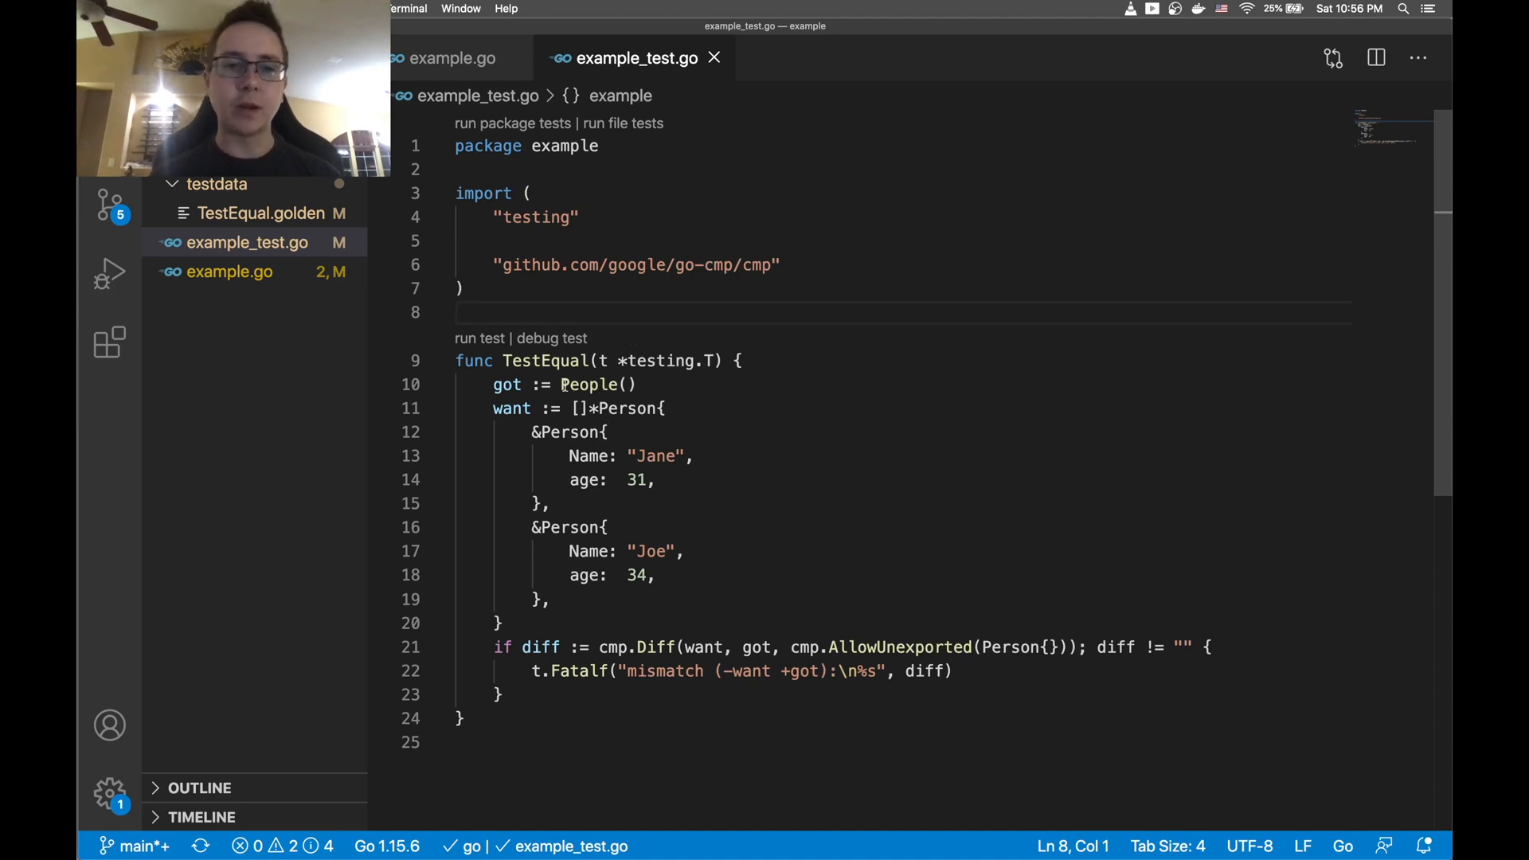
Review the got value, expected Person slice and cmp import, then run go test
click(629, 384)
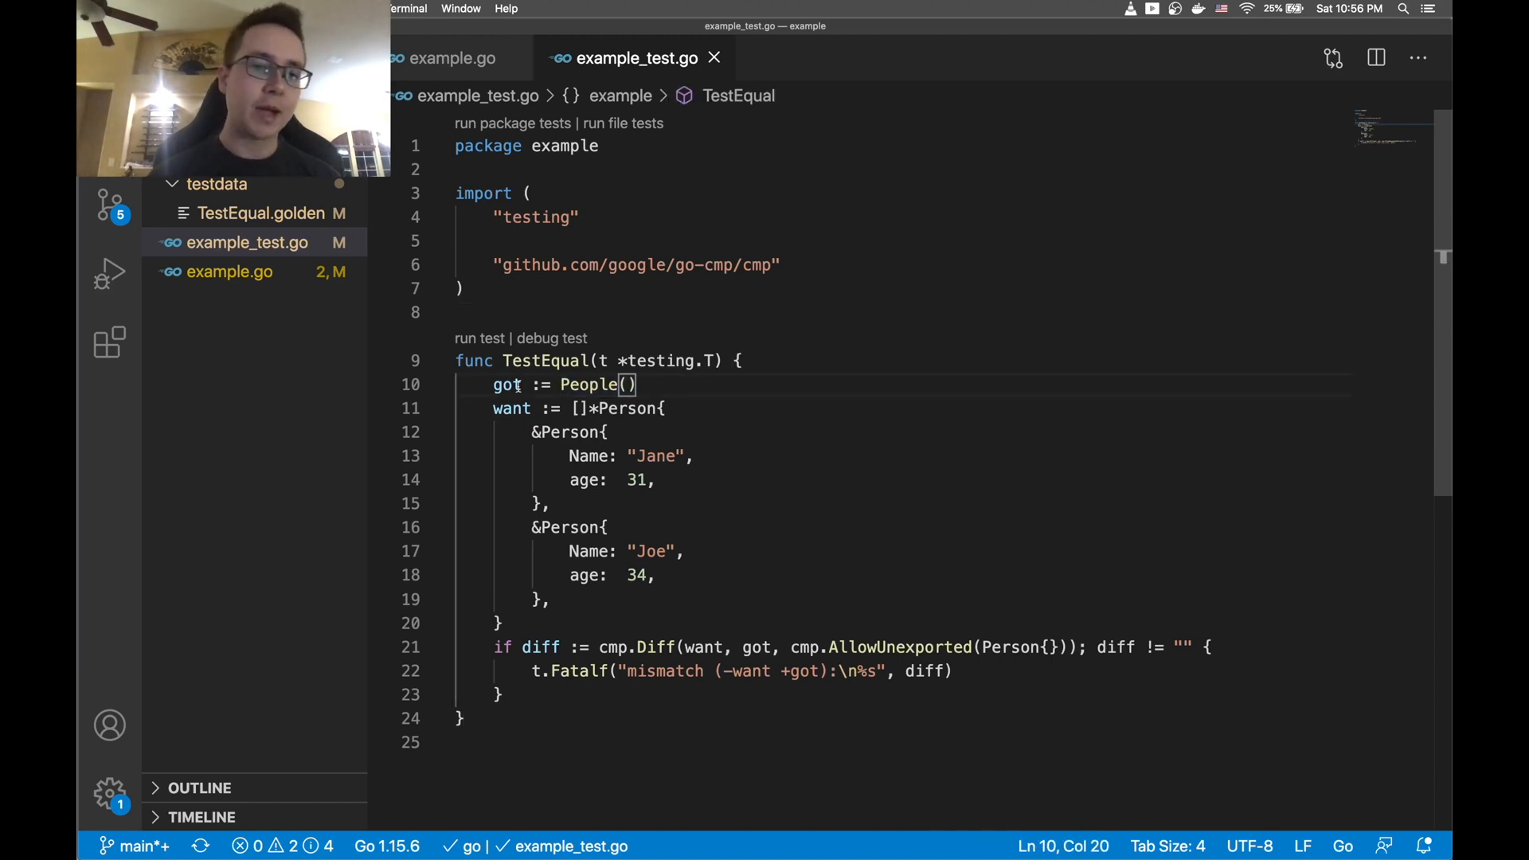
double_click(507, 384)
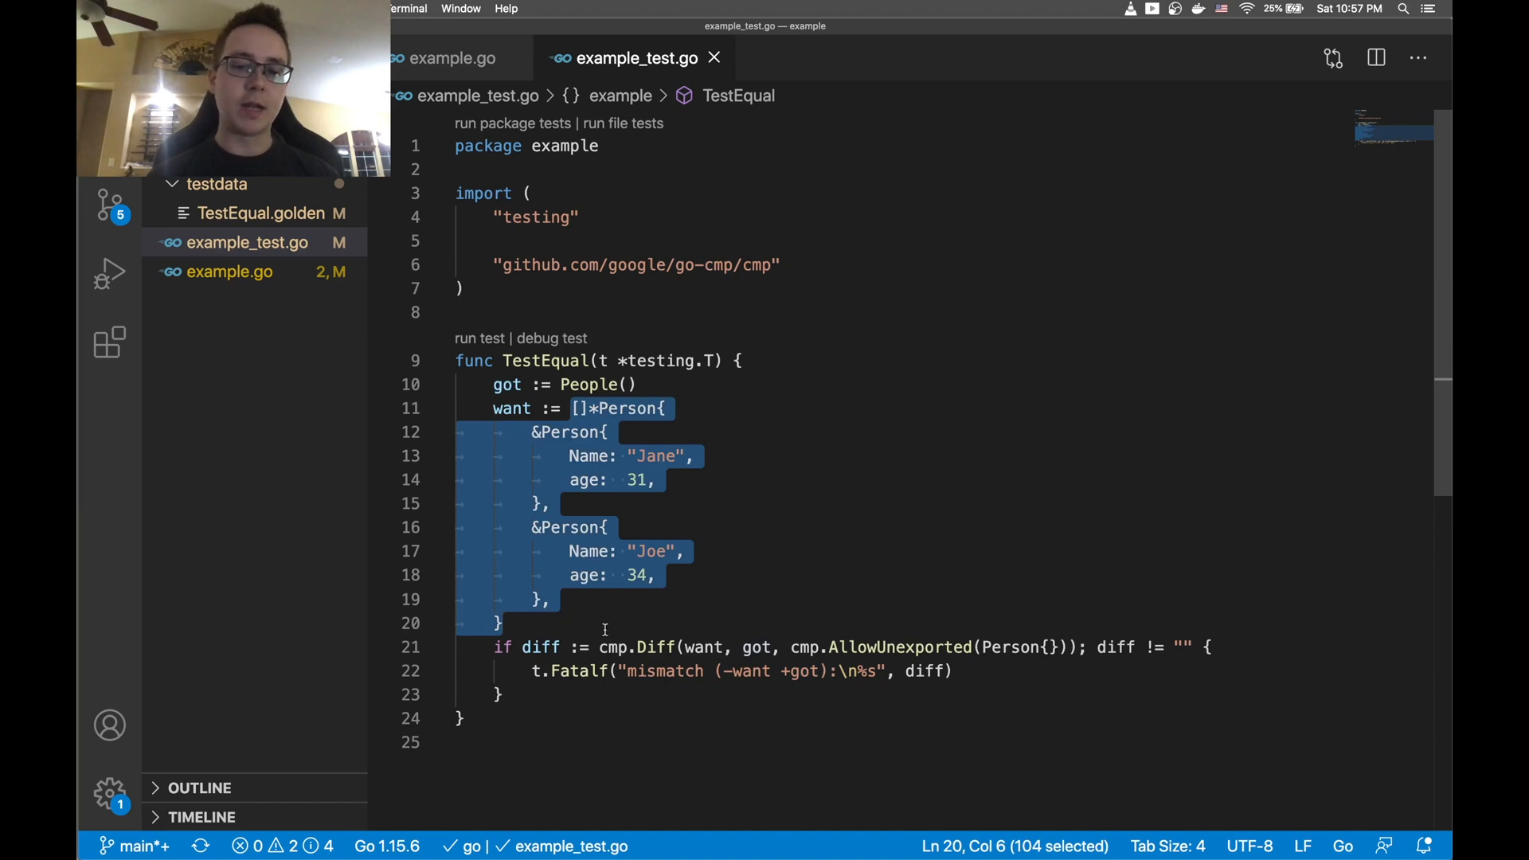
double_click(636, 265)
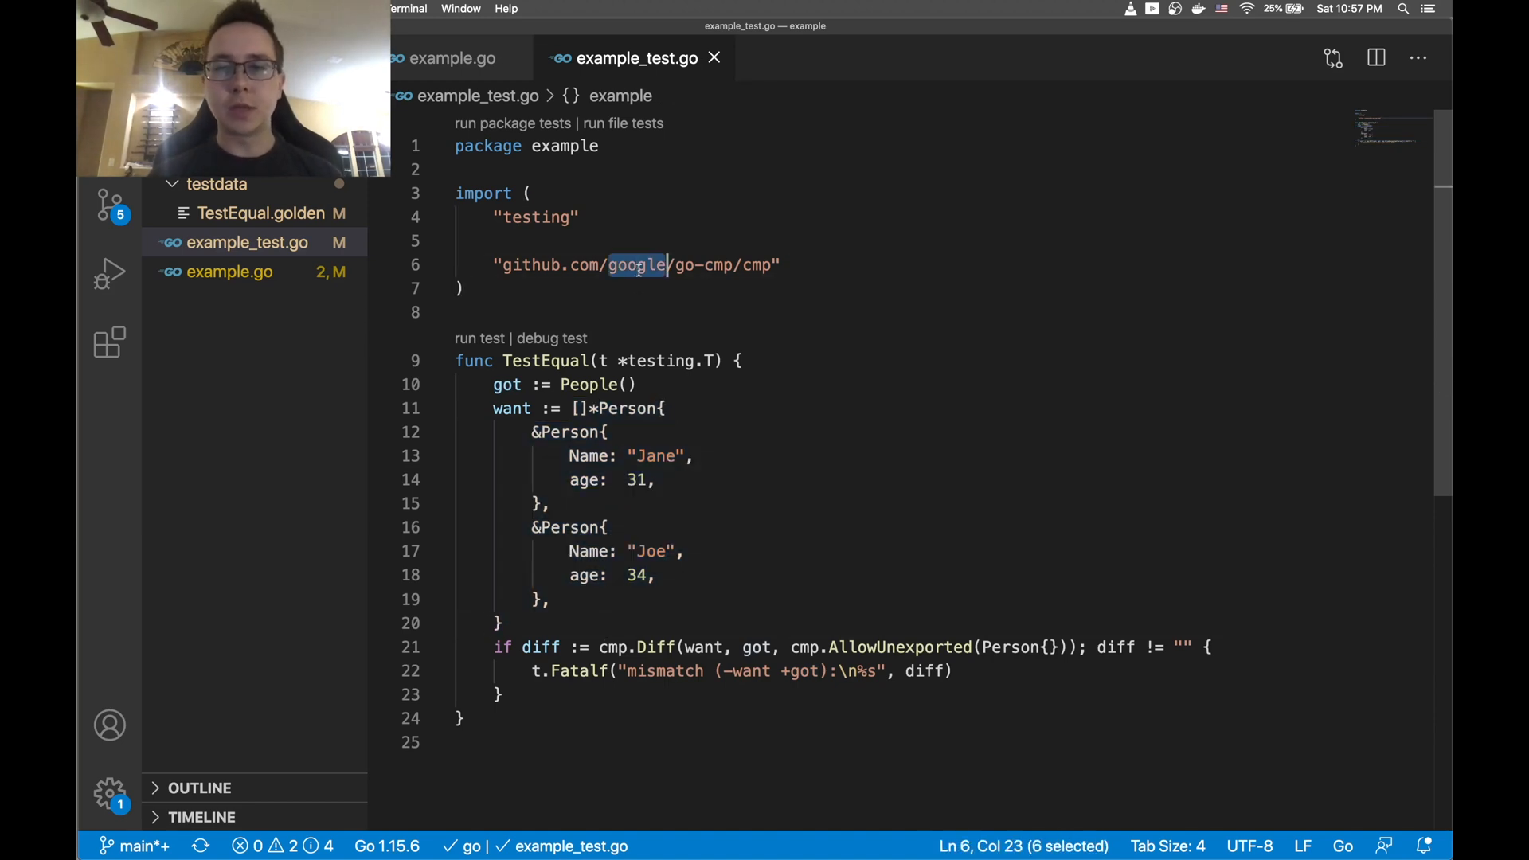
click(655, 647)
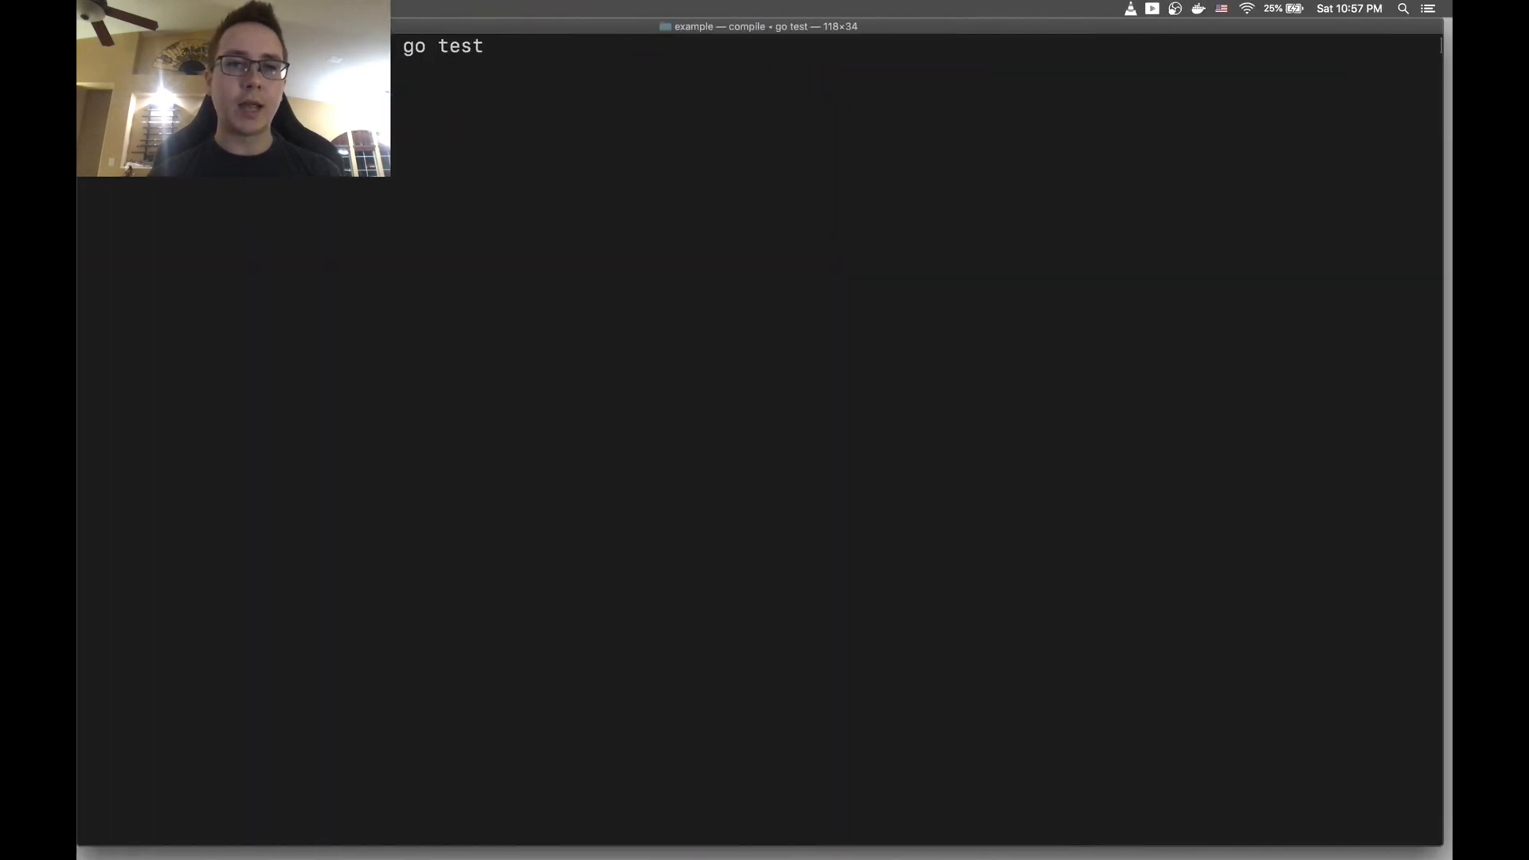
key(Return)
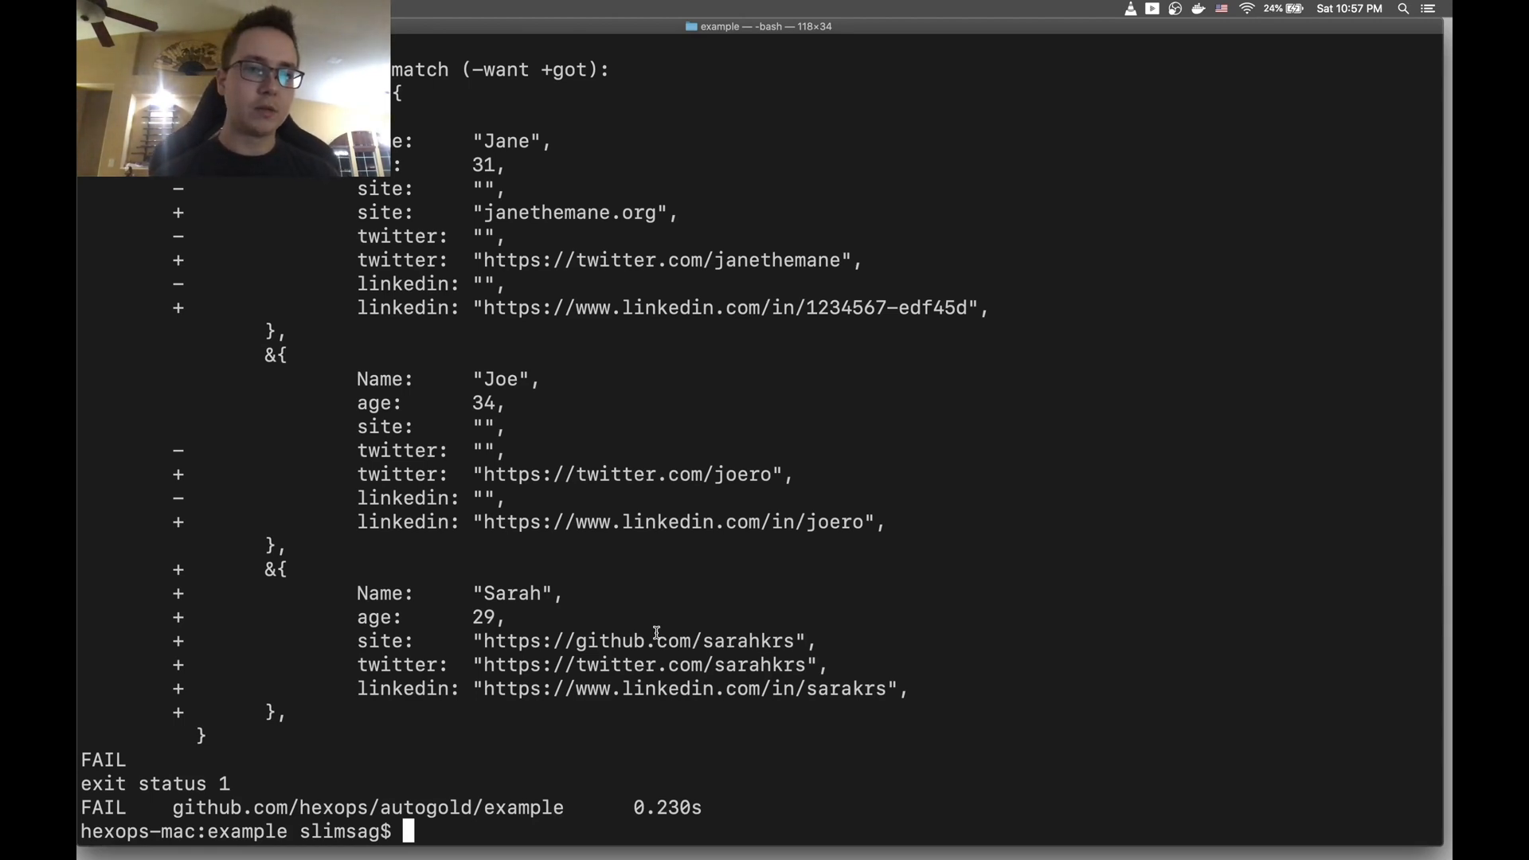
mouse_move(353, 204)
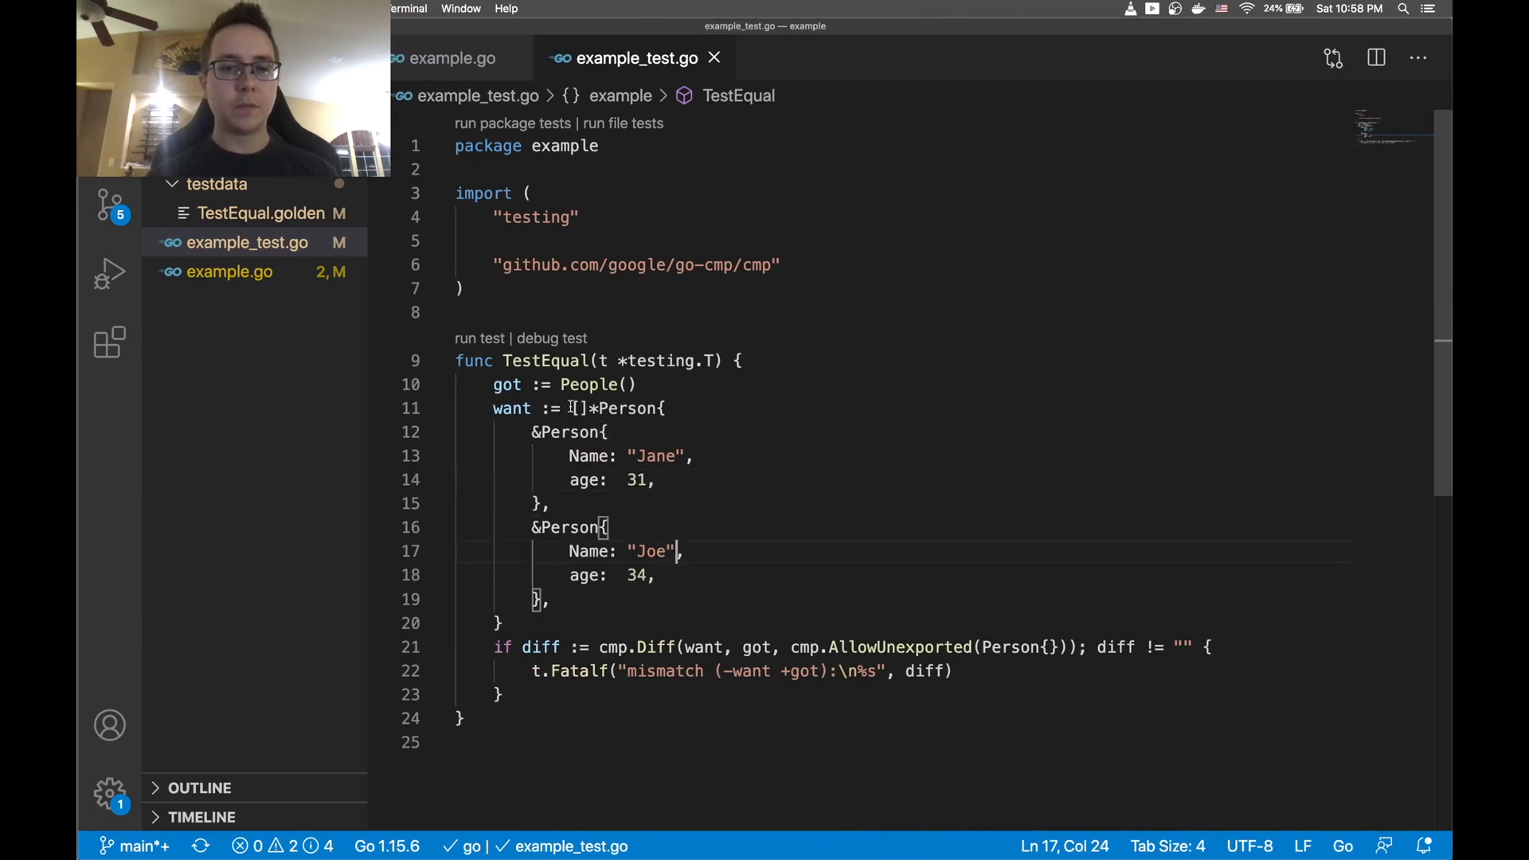
Wrap the expected Person slice in autogold.Want("myvalue", …)
click(569, 408)
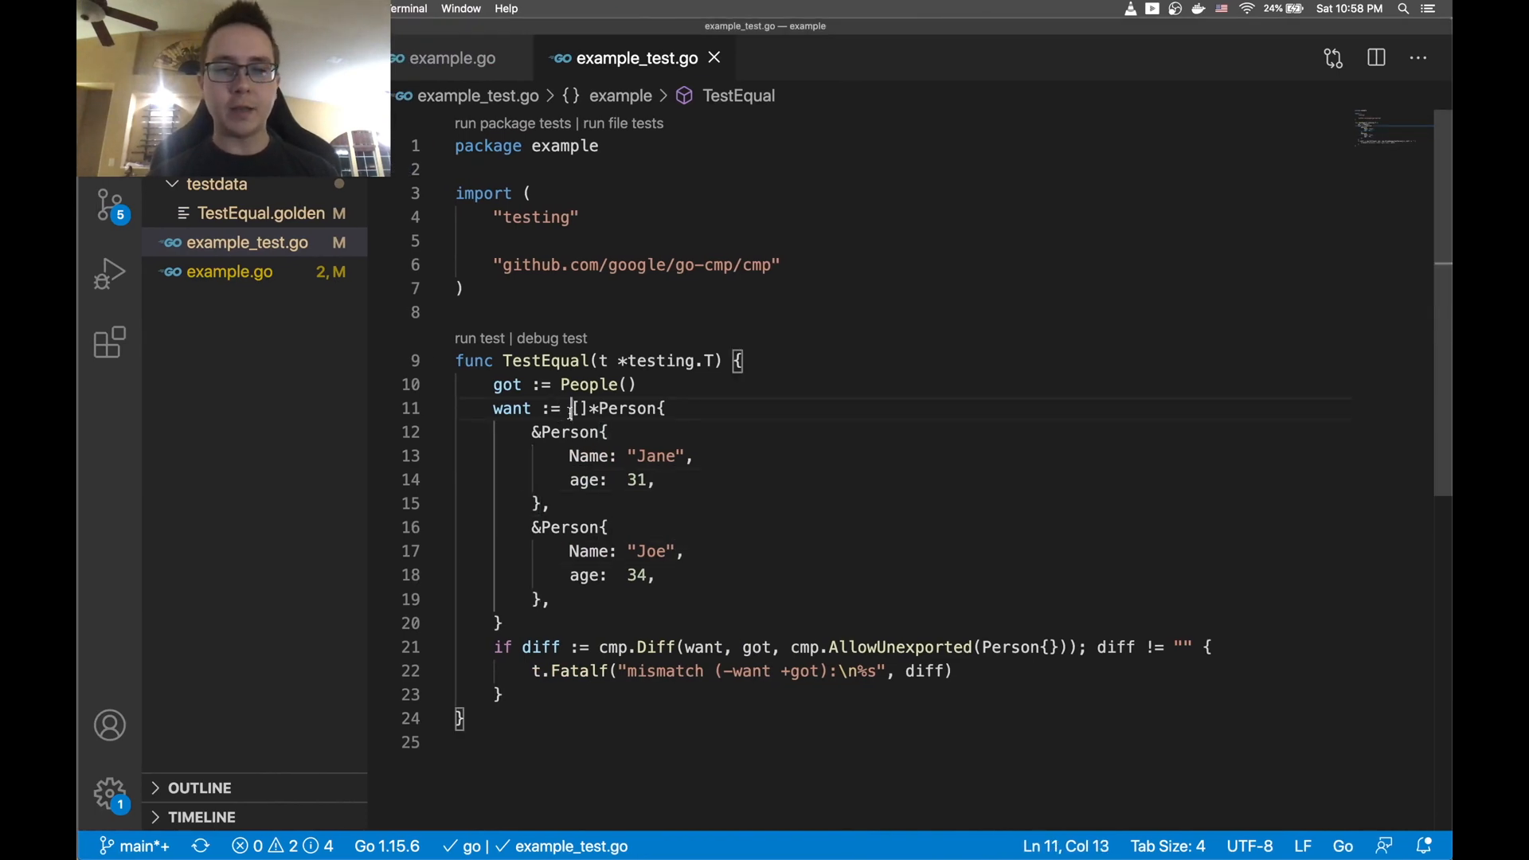
text(a)
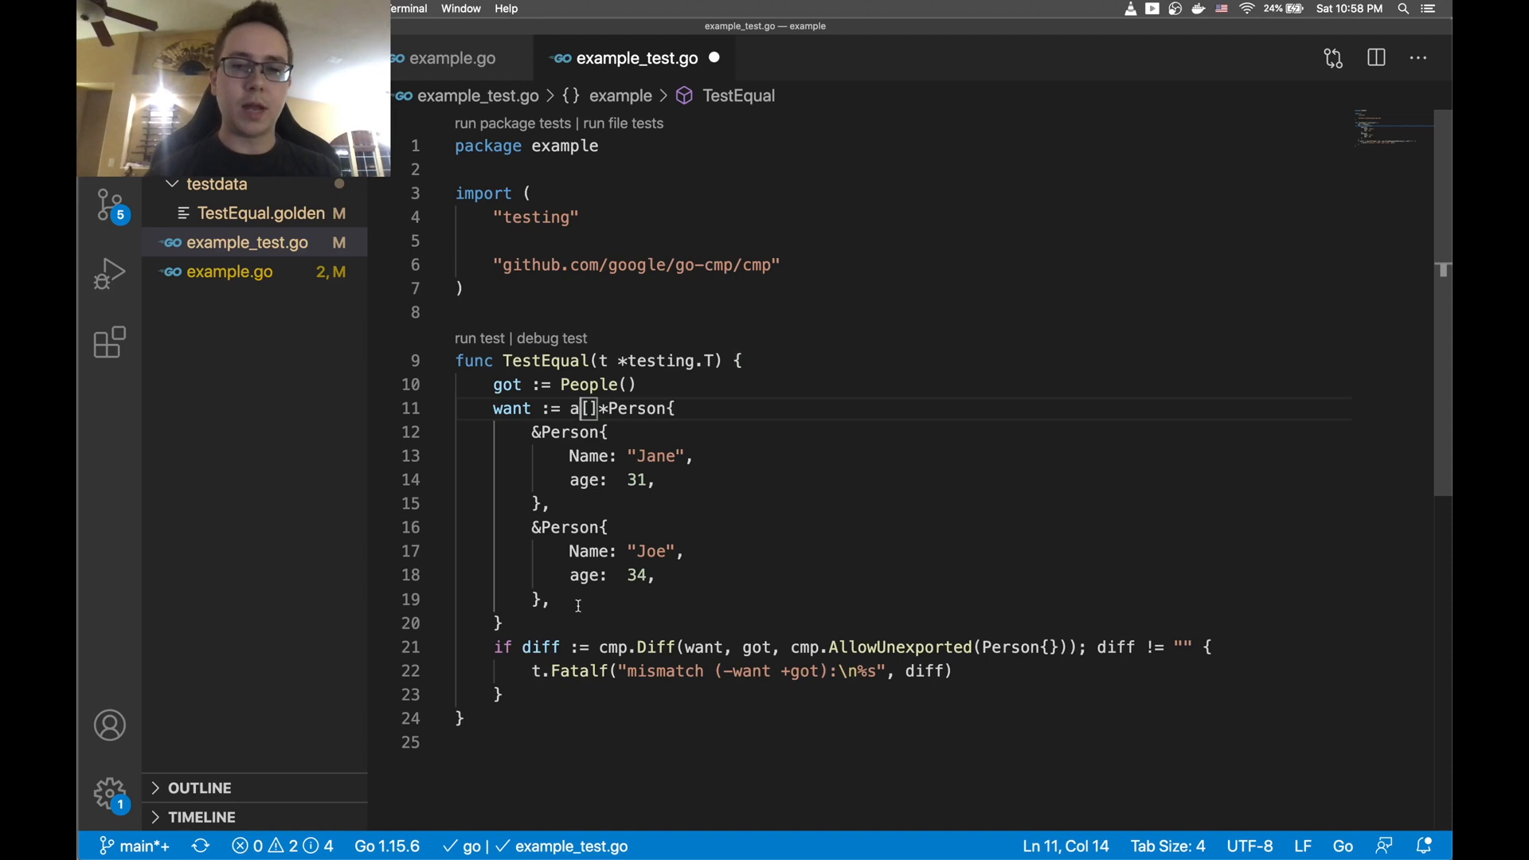
text(uto)
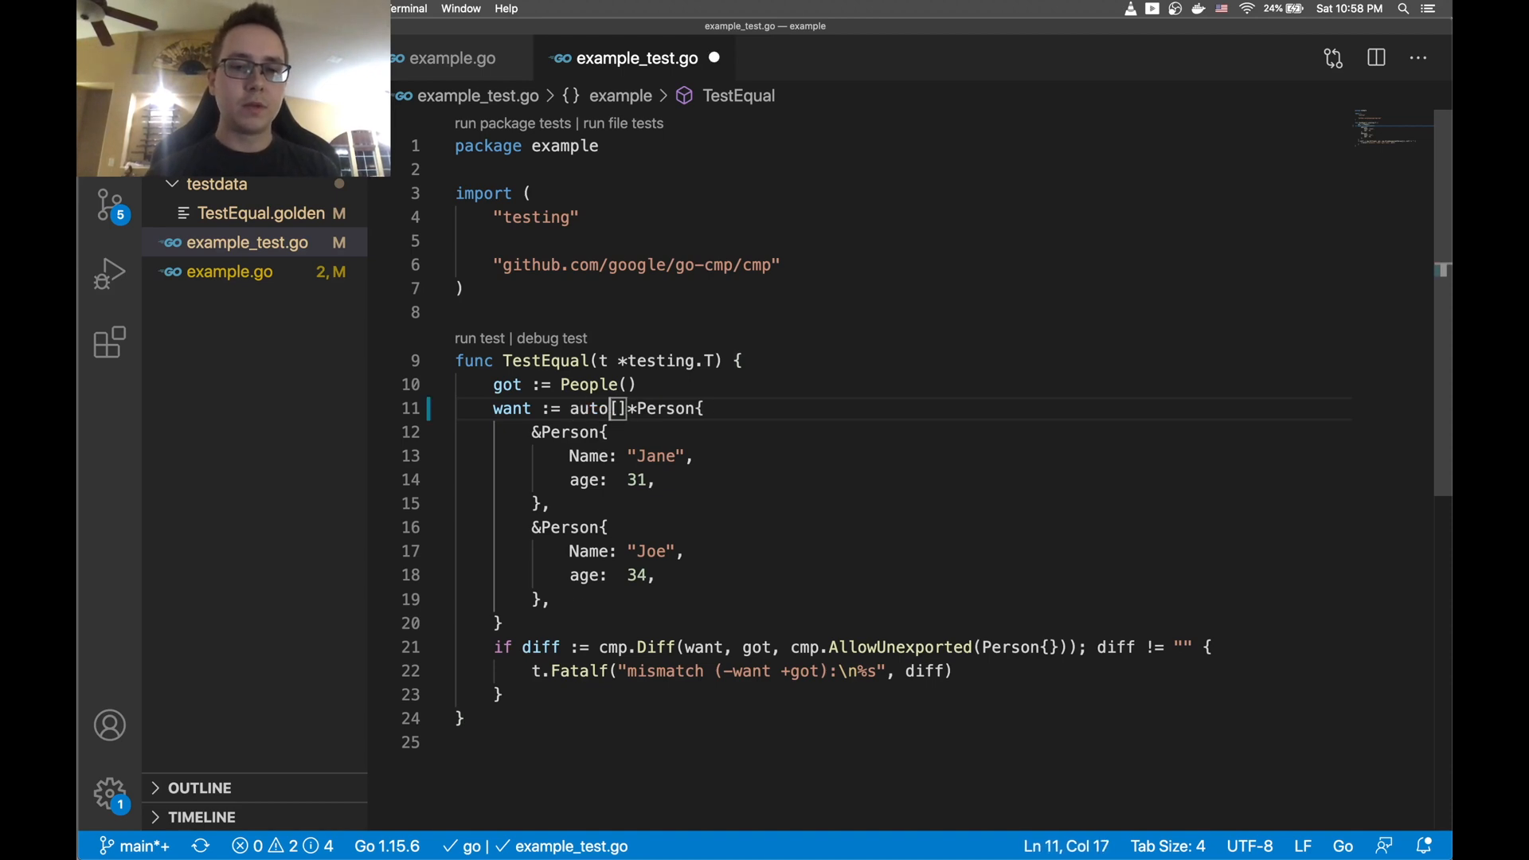
text(gold.Want()
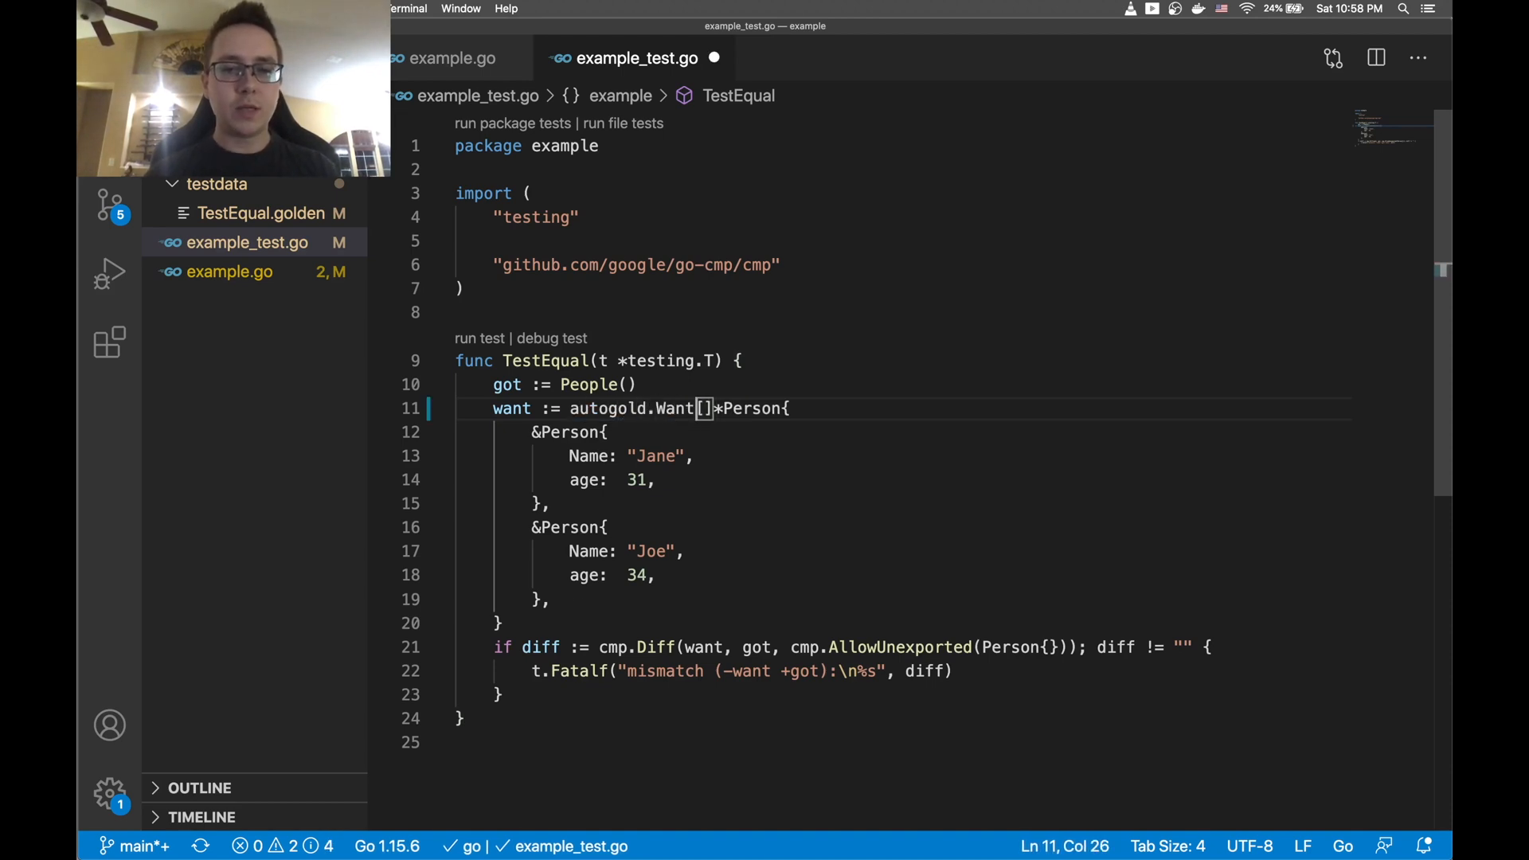
text((")
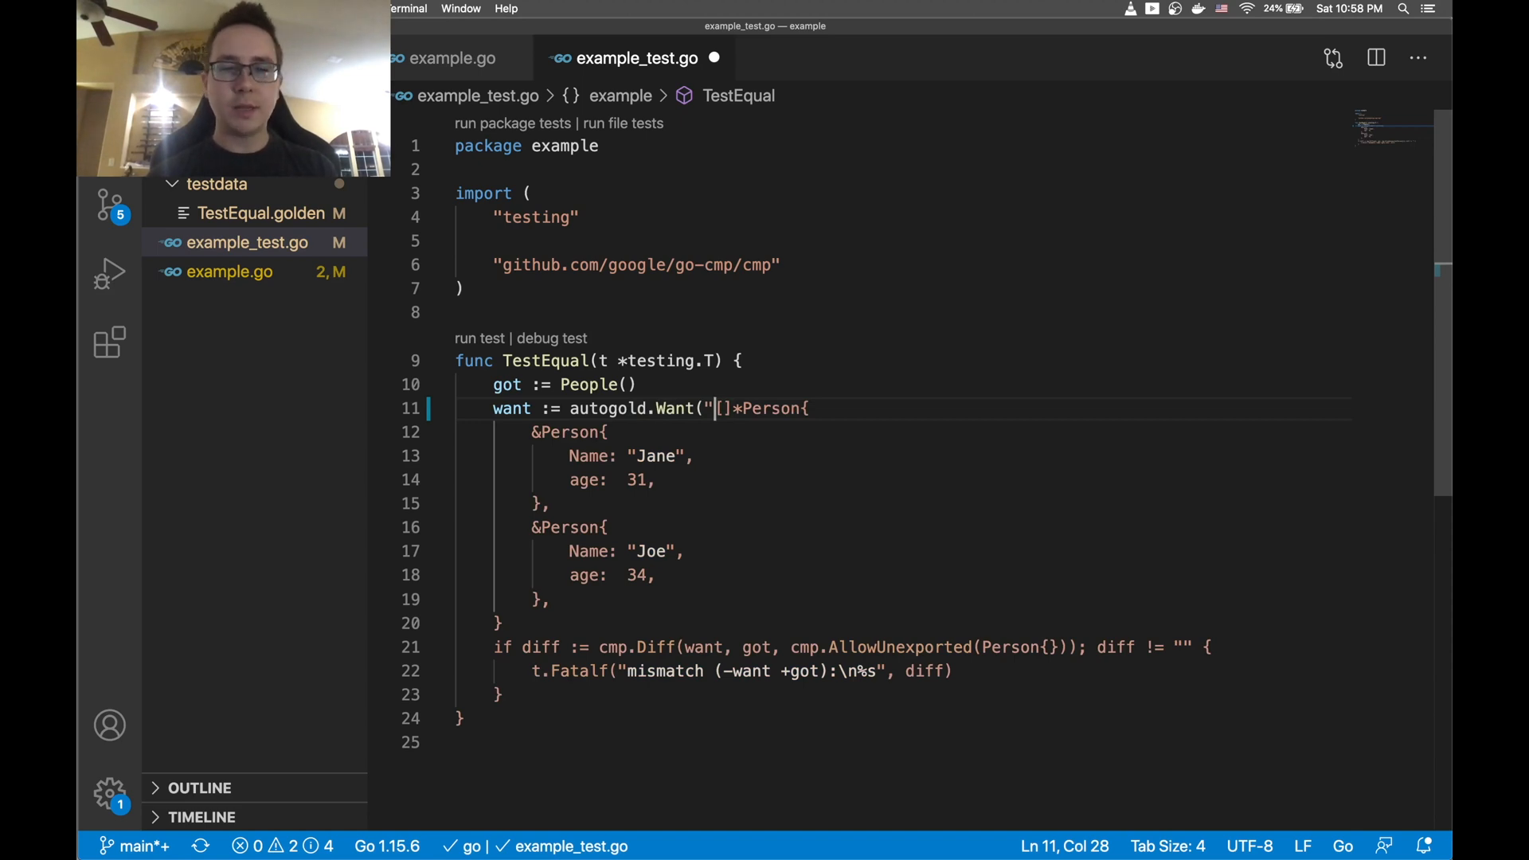
double_click(547, 361)
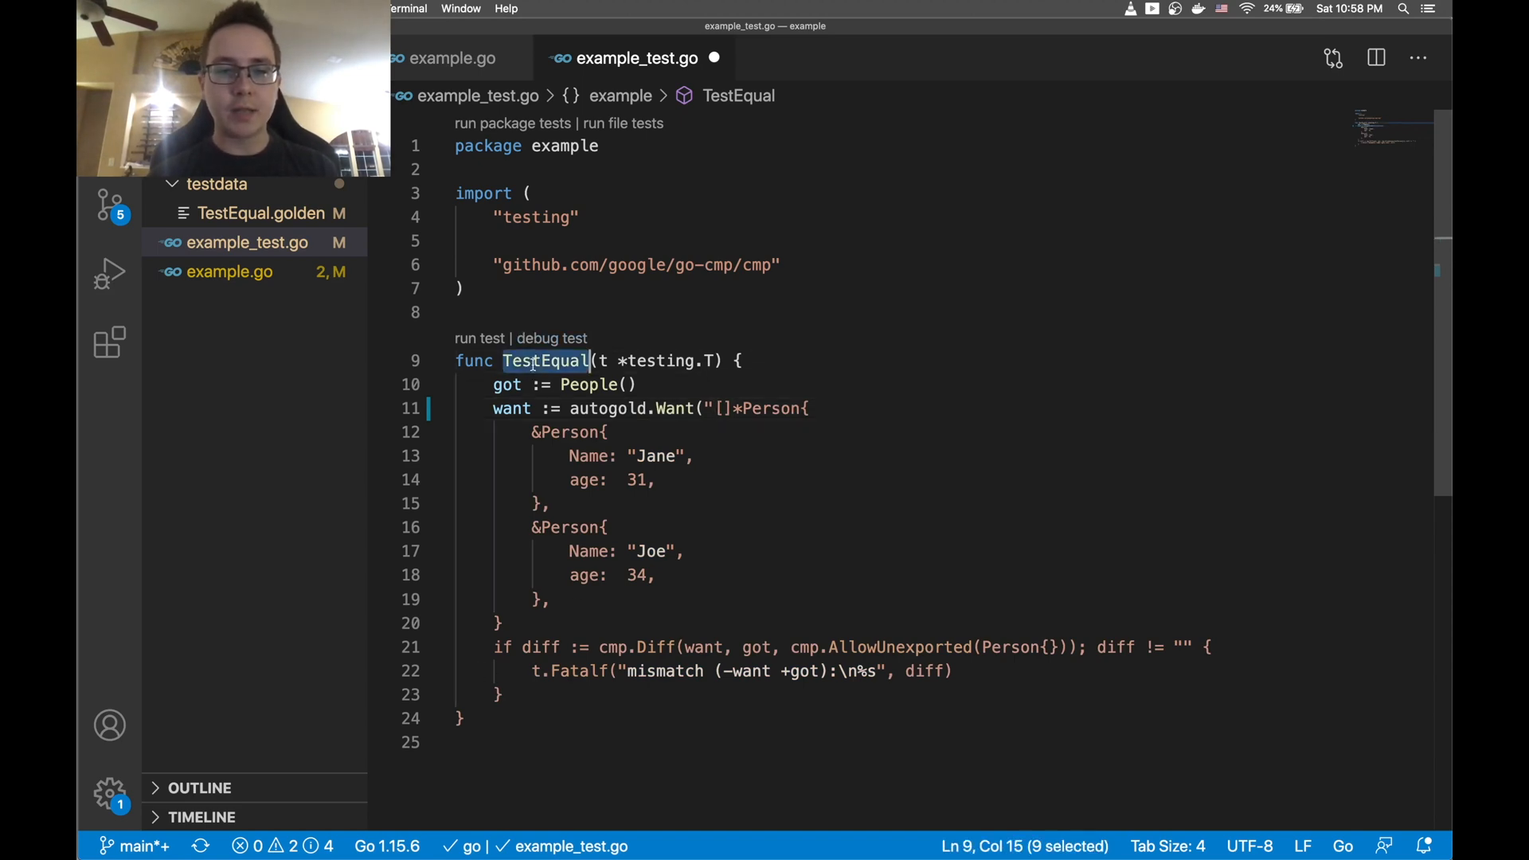
text(myvalue",)
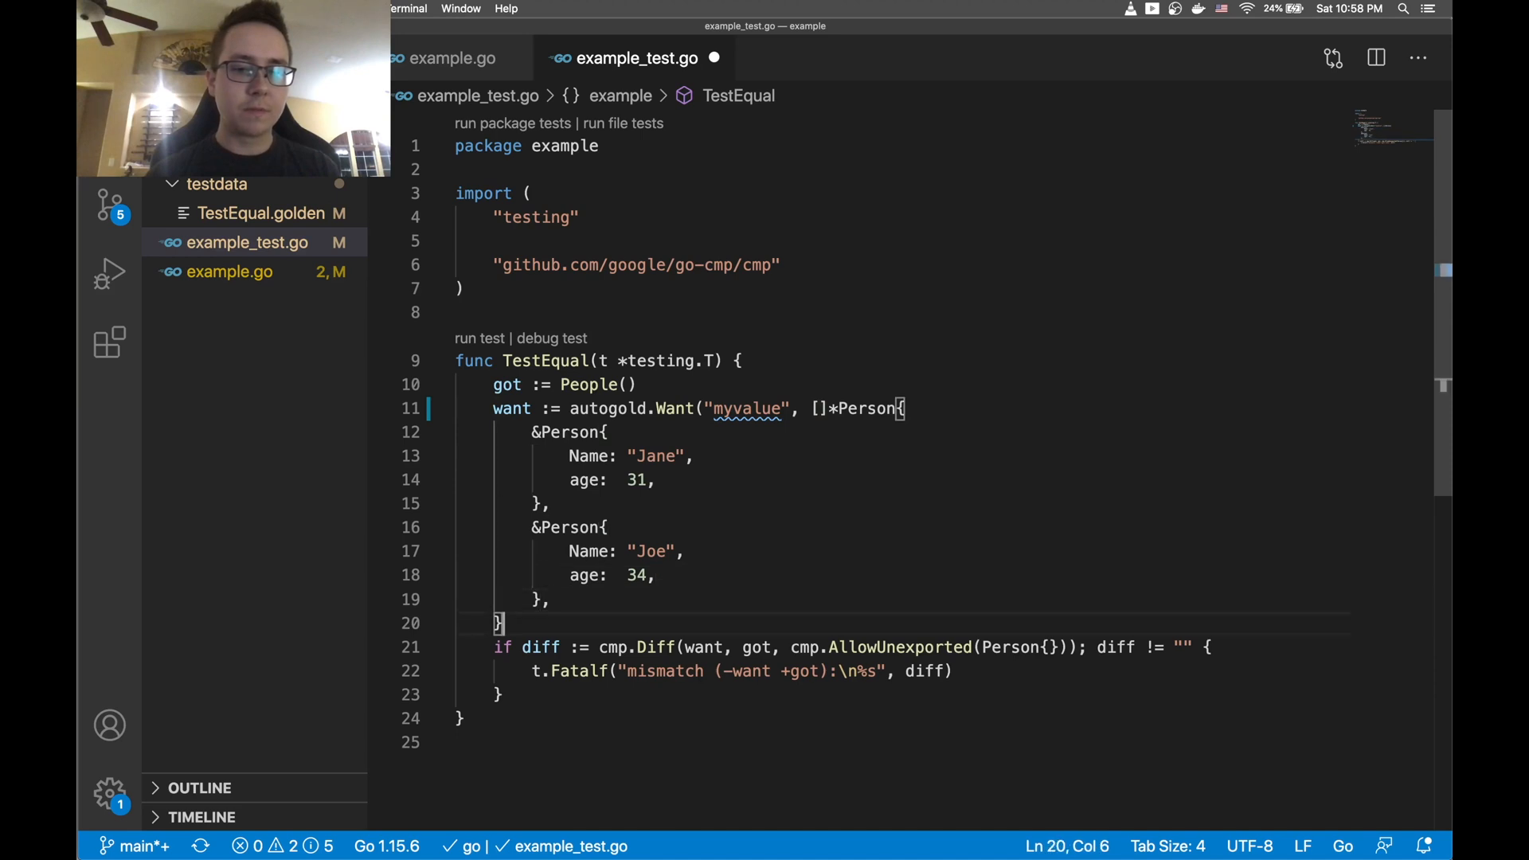
text())
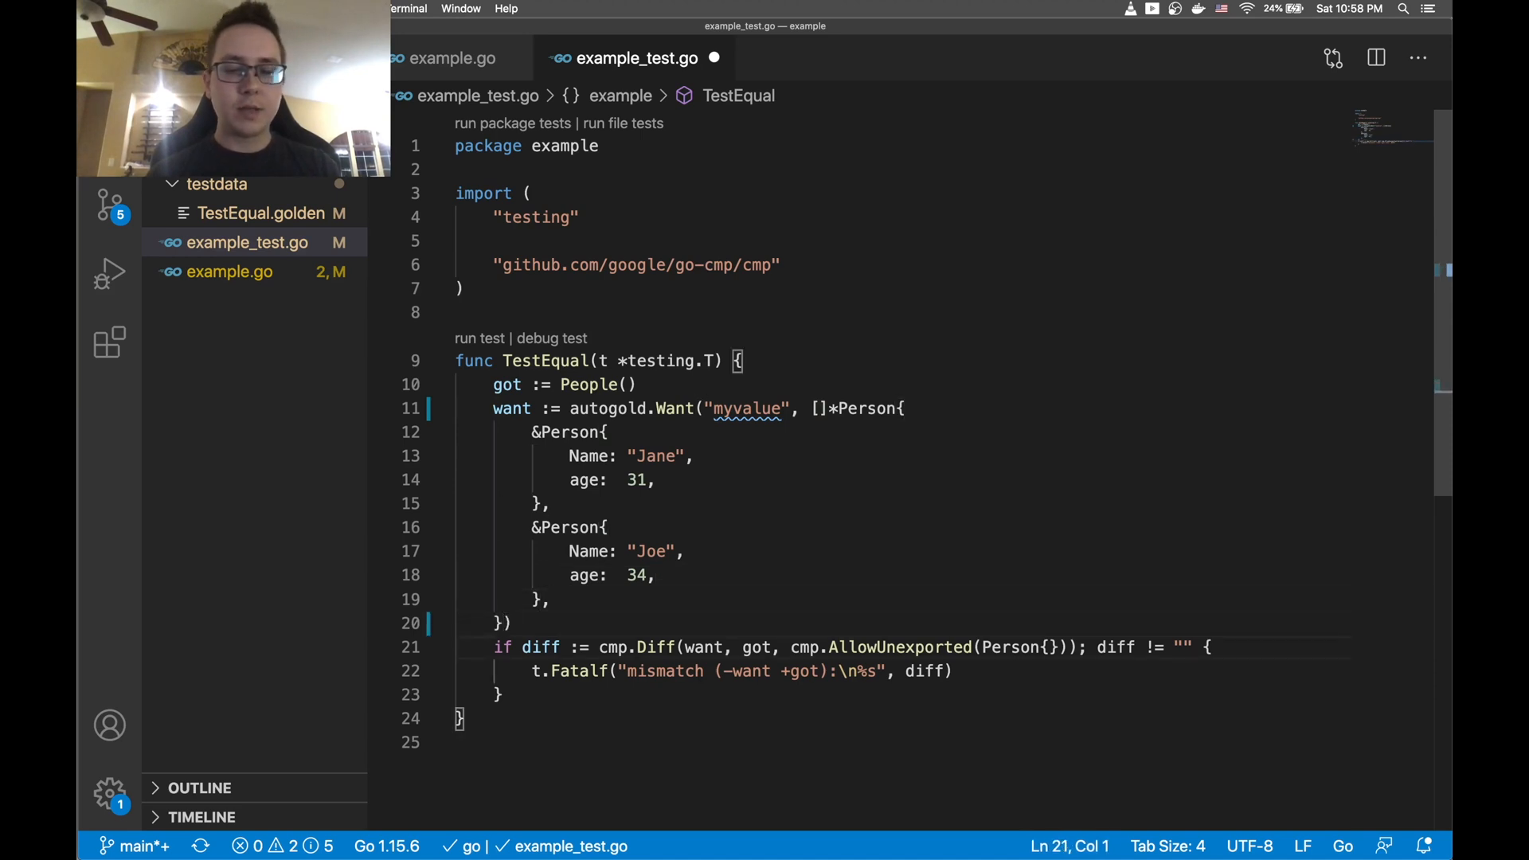
Replace the cmp.Diff mismatch check with want.Equal(t, got)
double_click(604, 647)
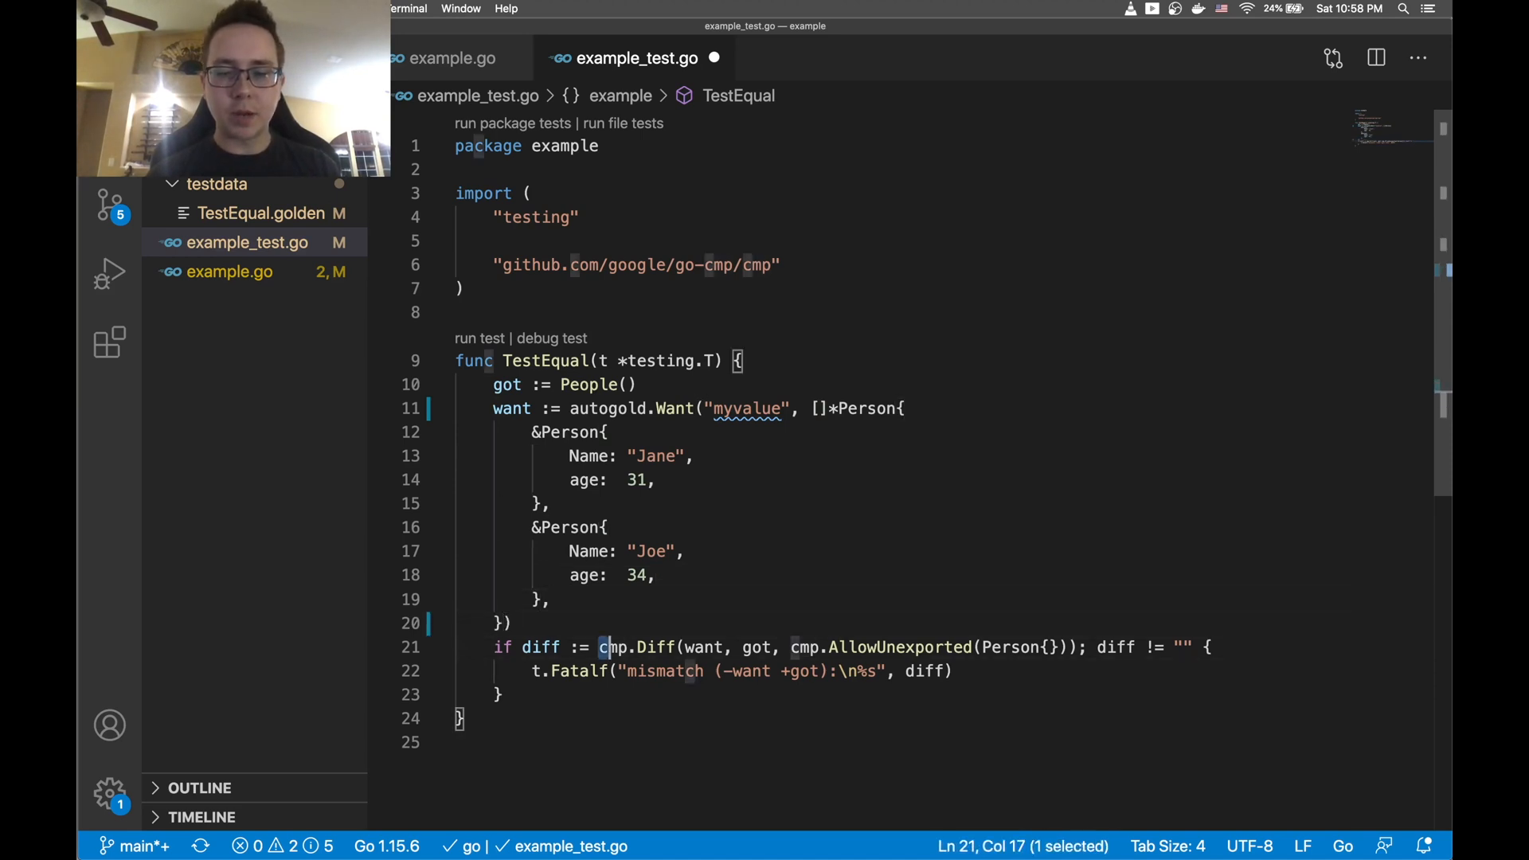
key(enter)
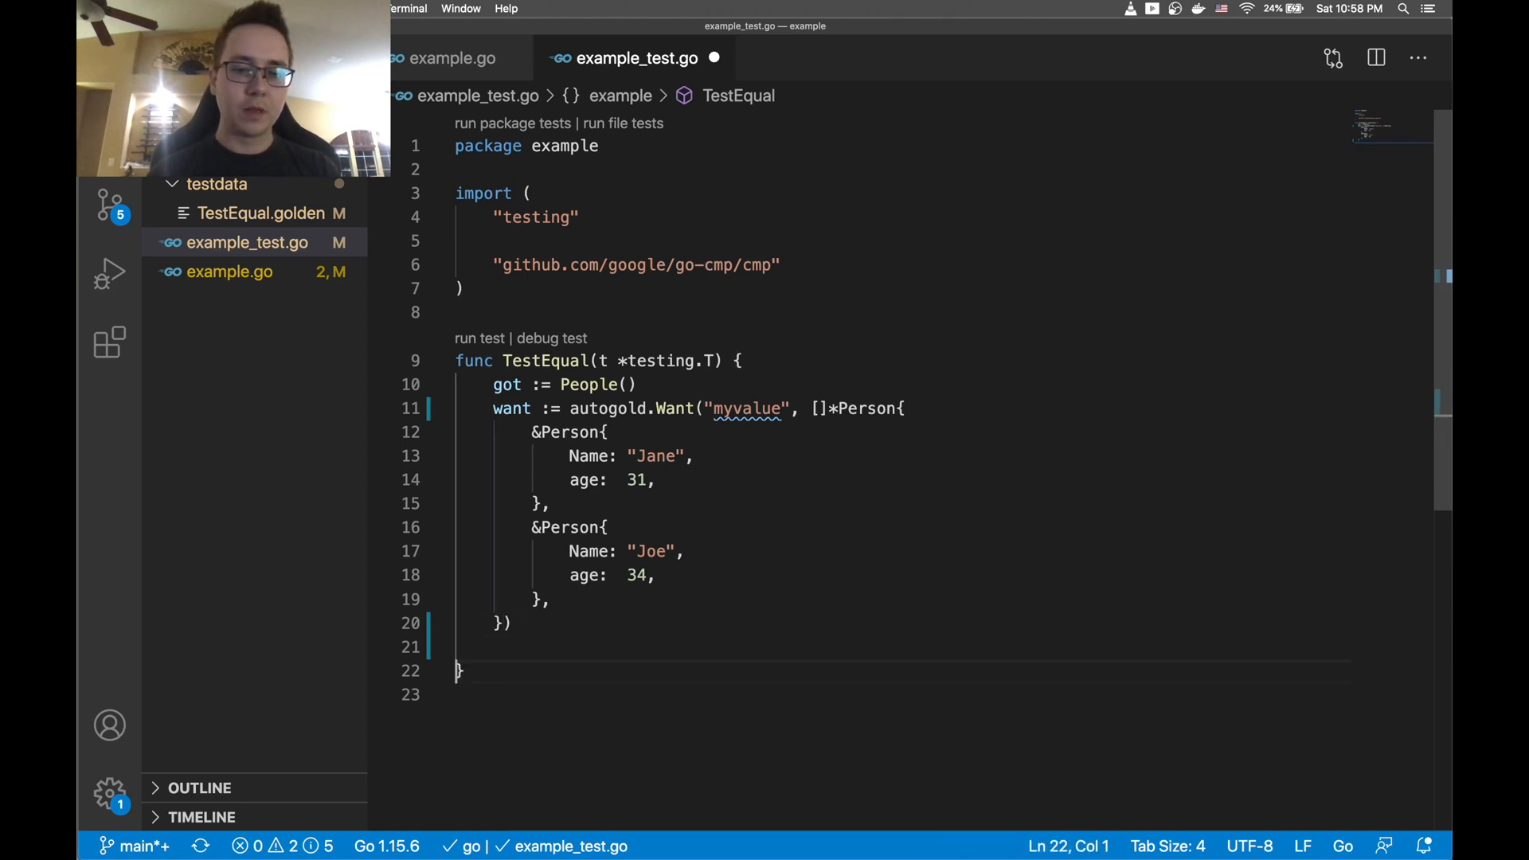
text(want.Equal()
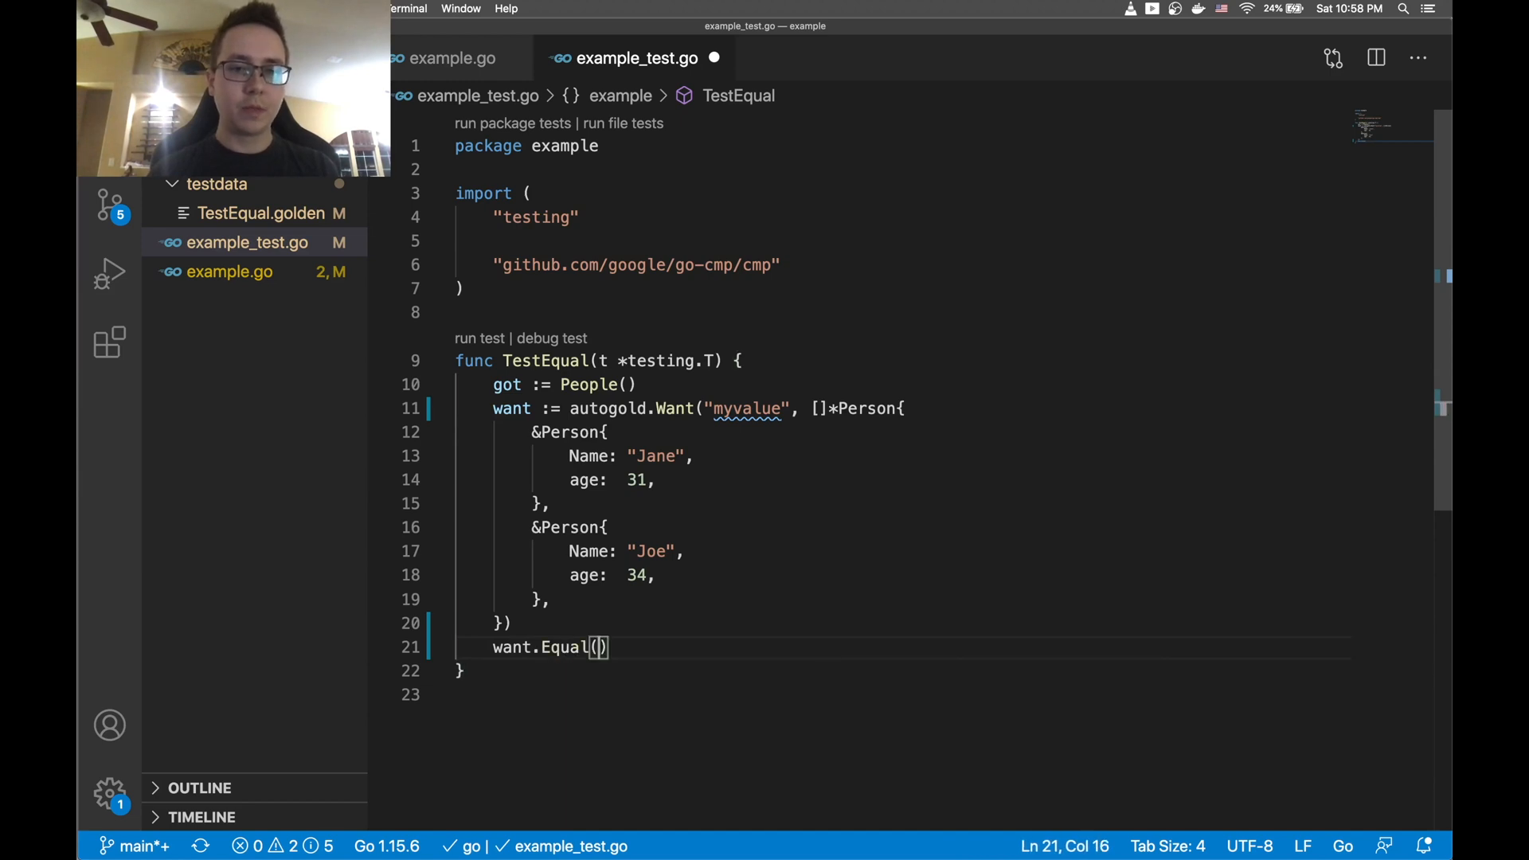
text(t,)
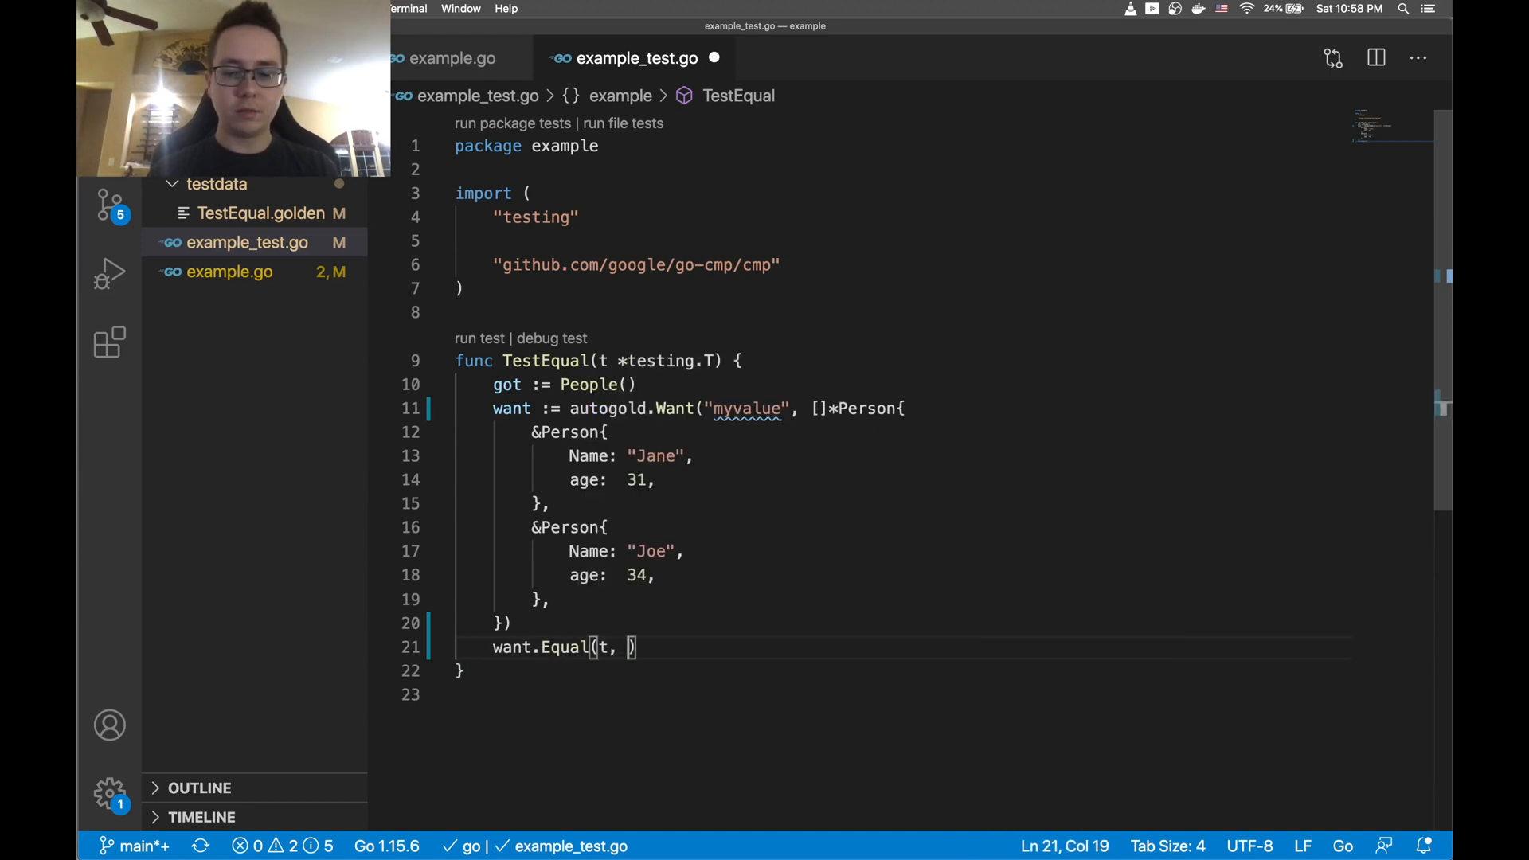
text(got)
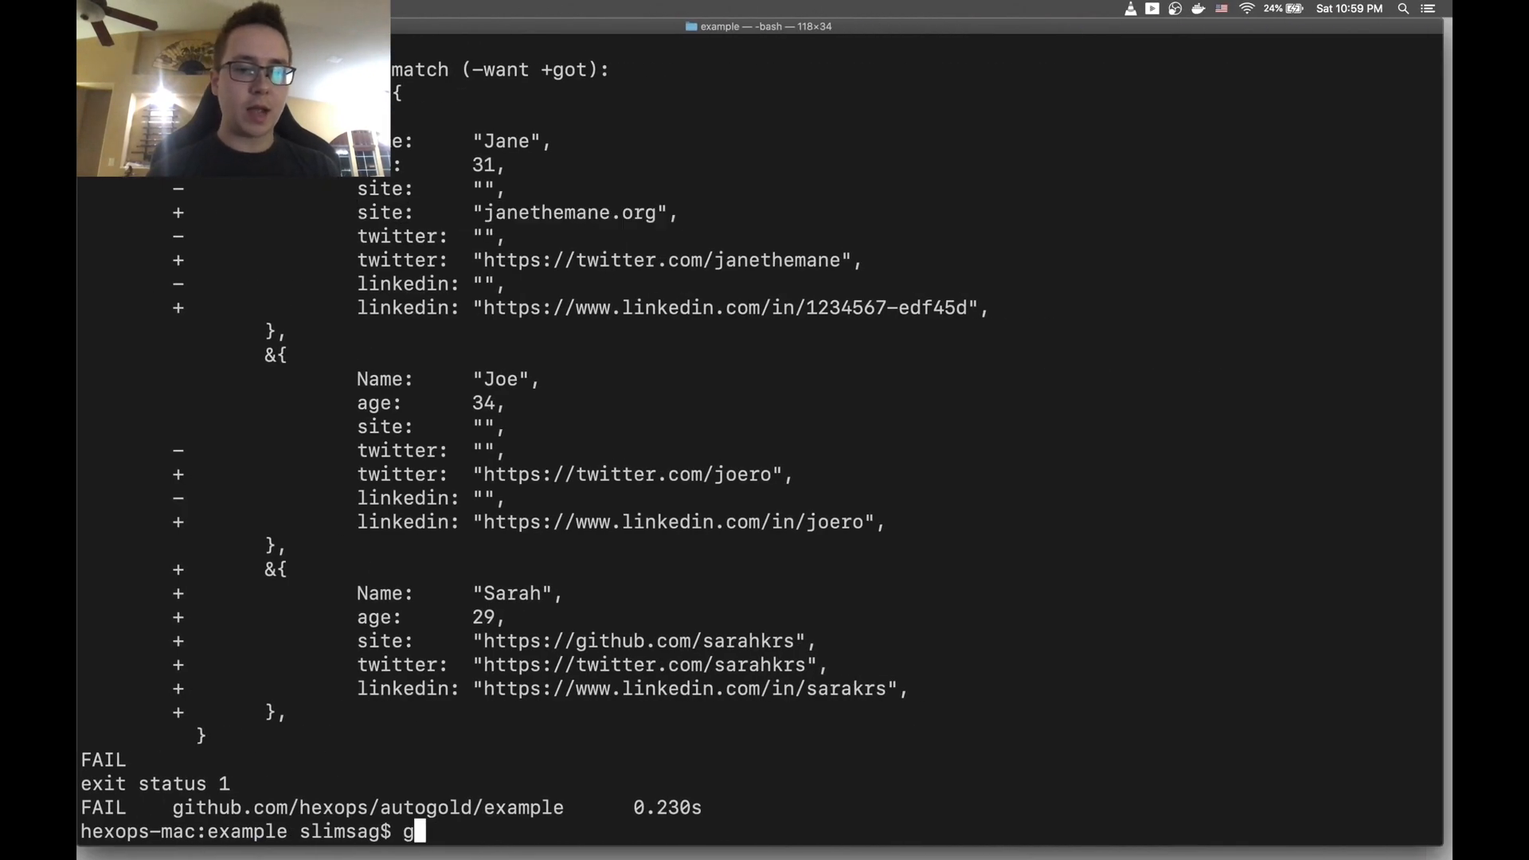
Rerun go test with autogold, then enter go test -update to write the expected output
text(o)
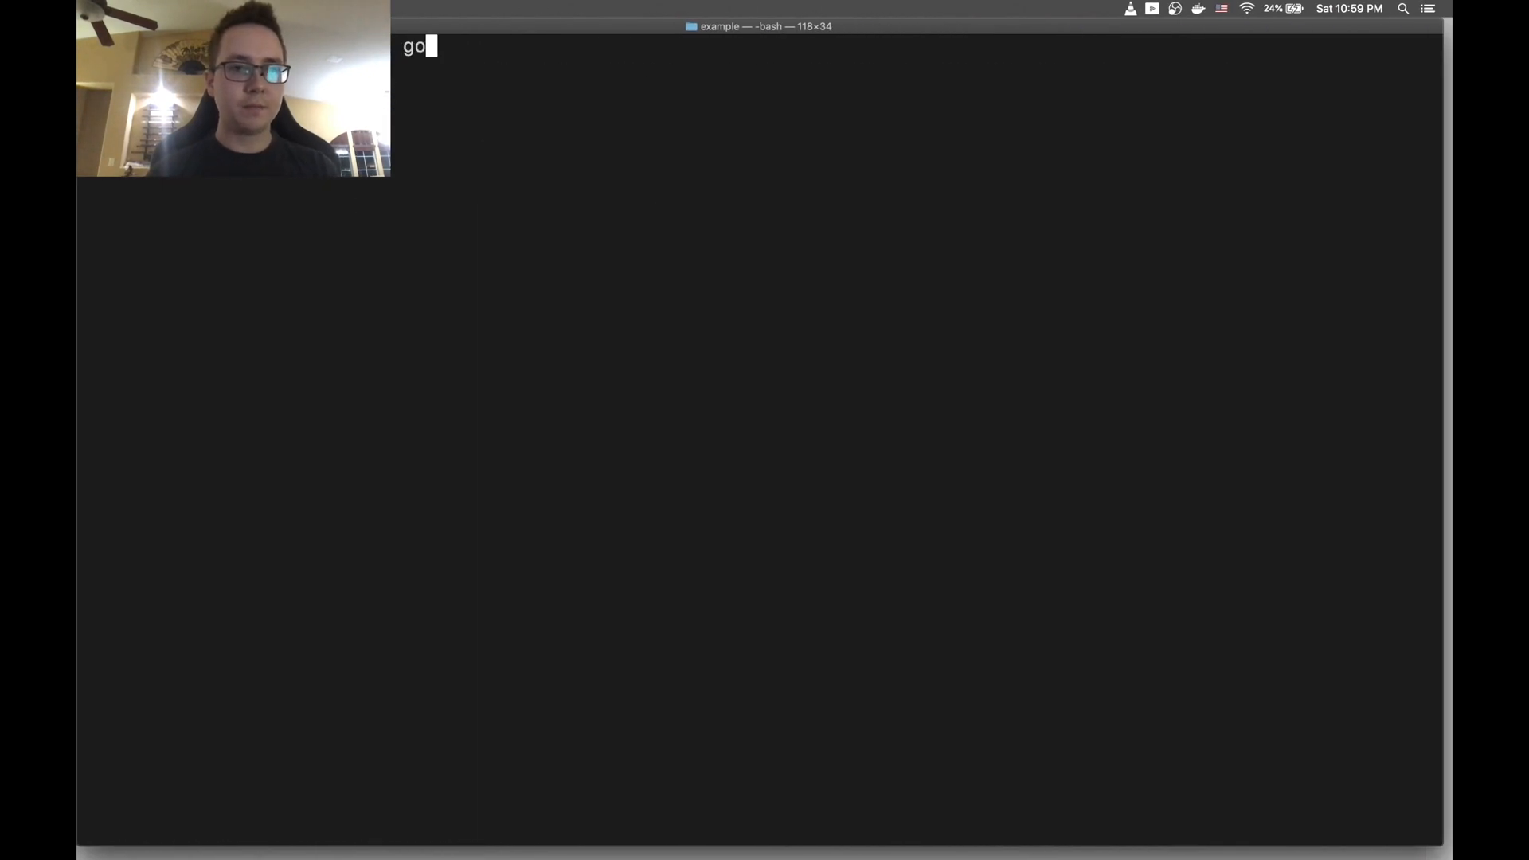
text(test)
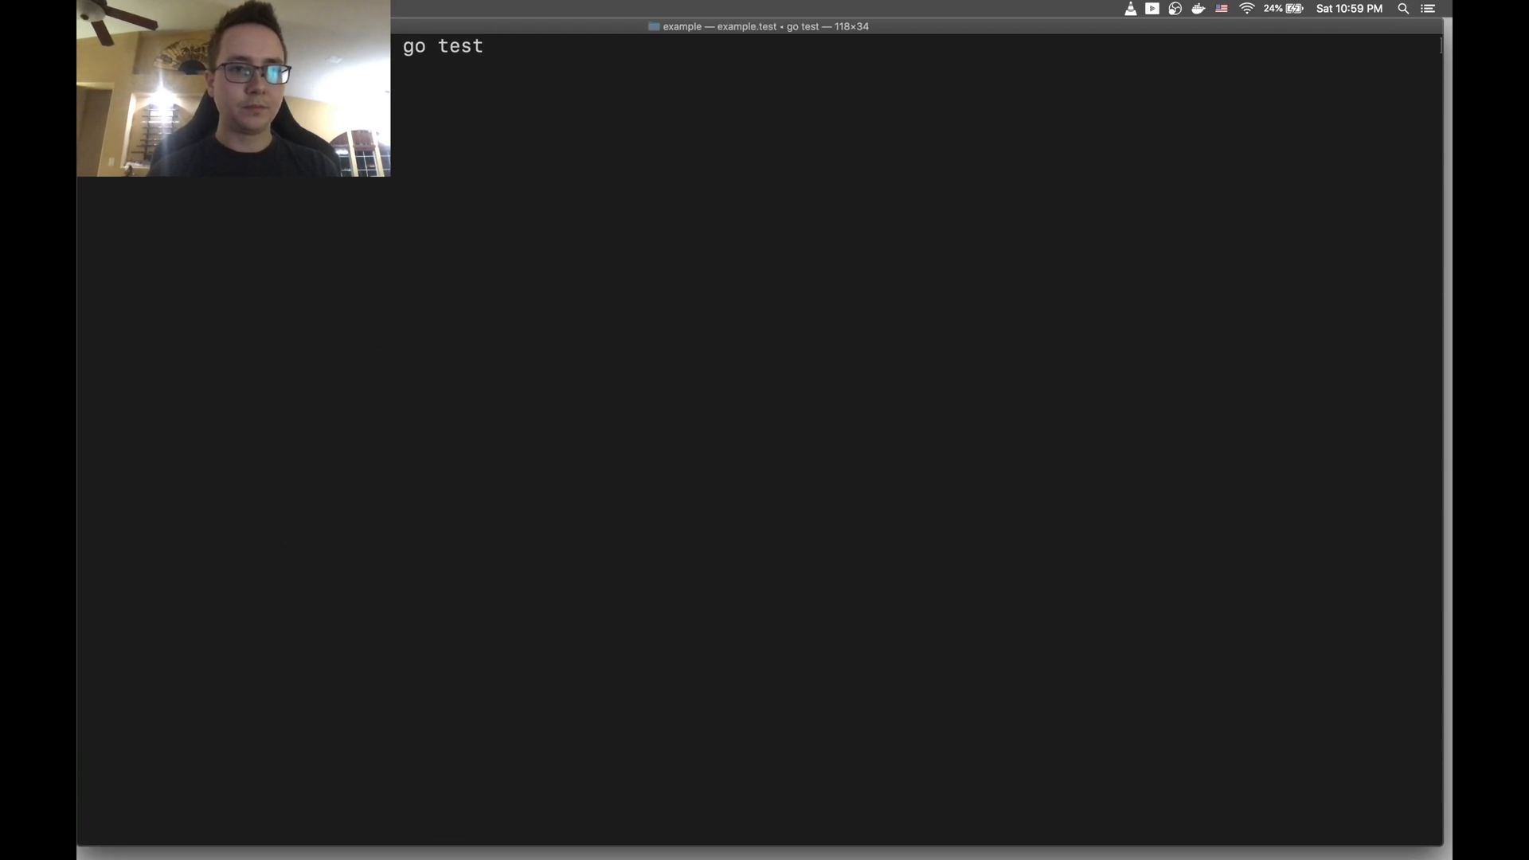
key(Return)
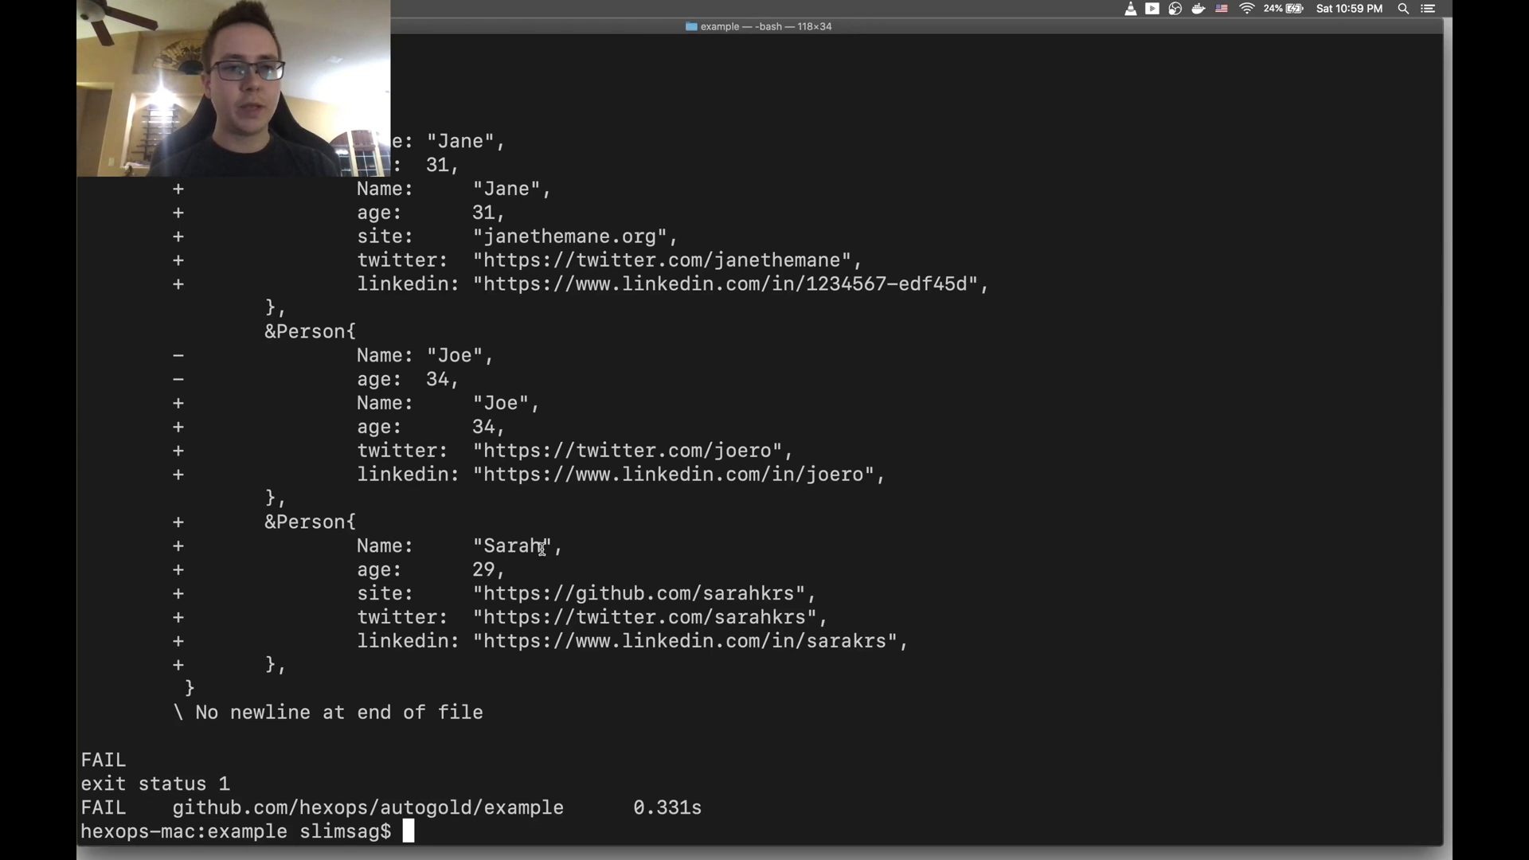
mouse_move(537, 464)
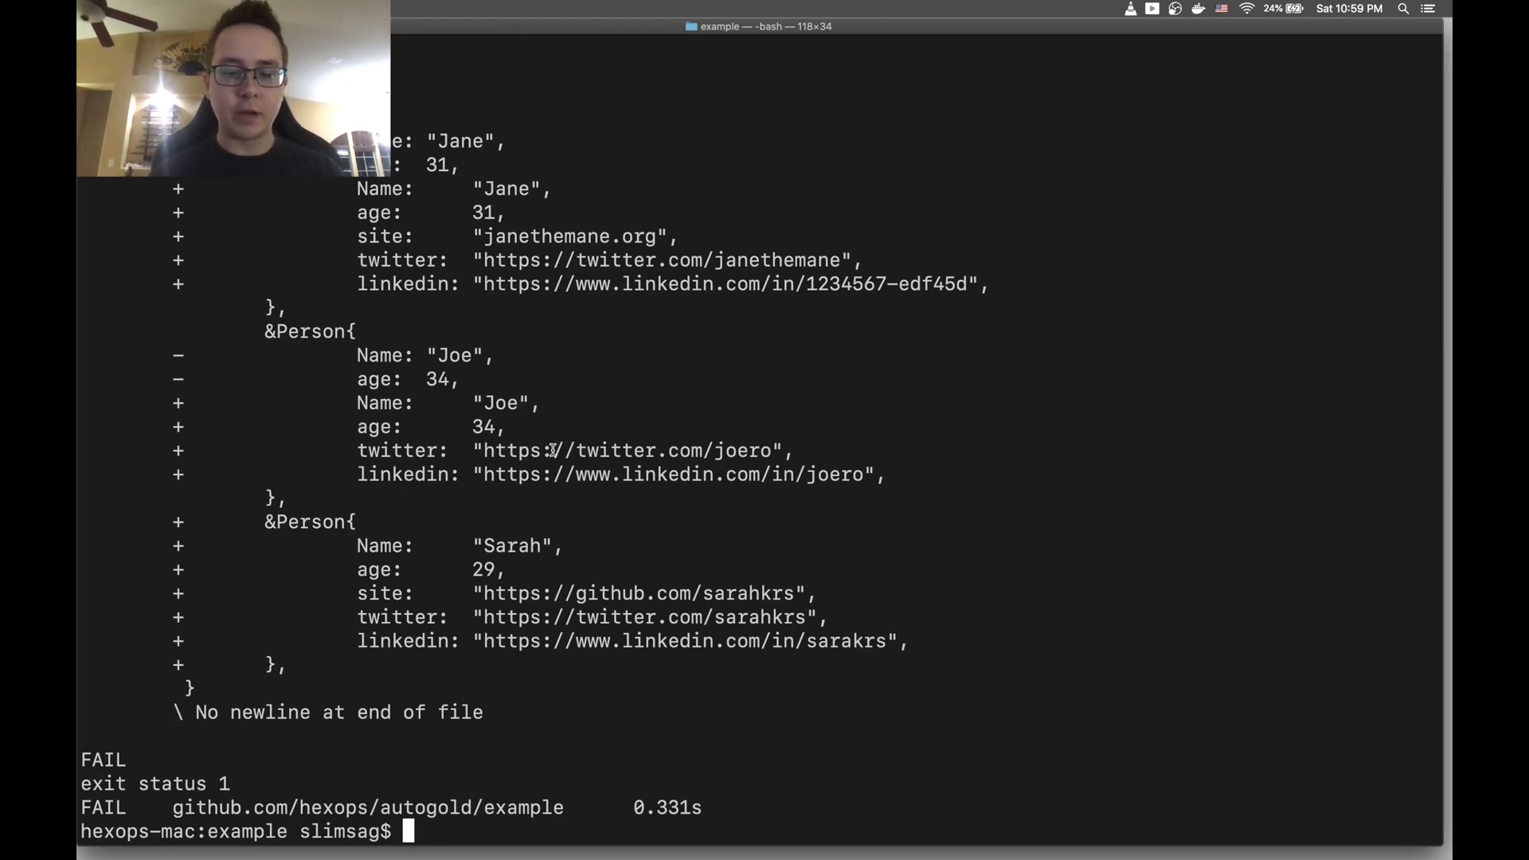
text(go test)
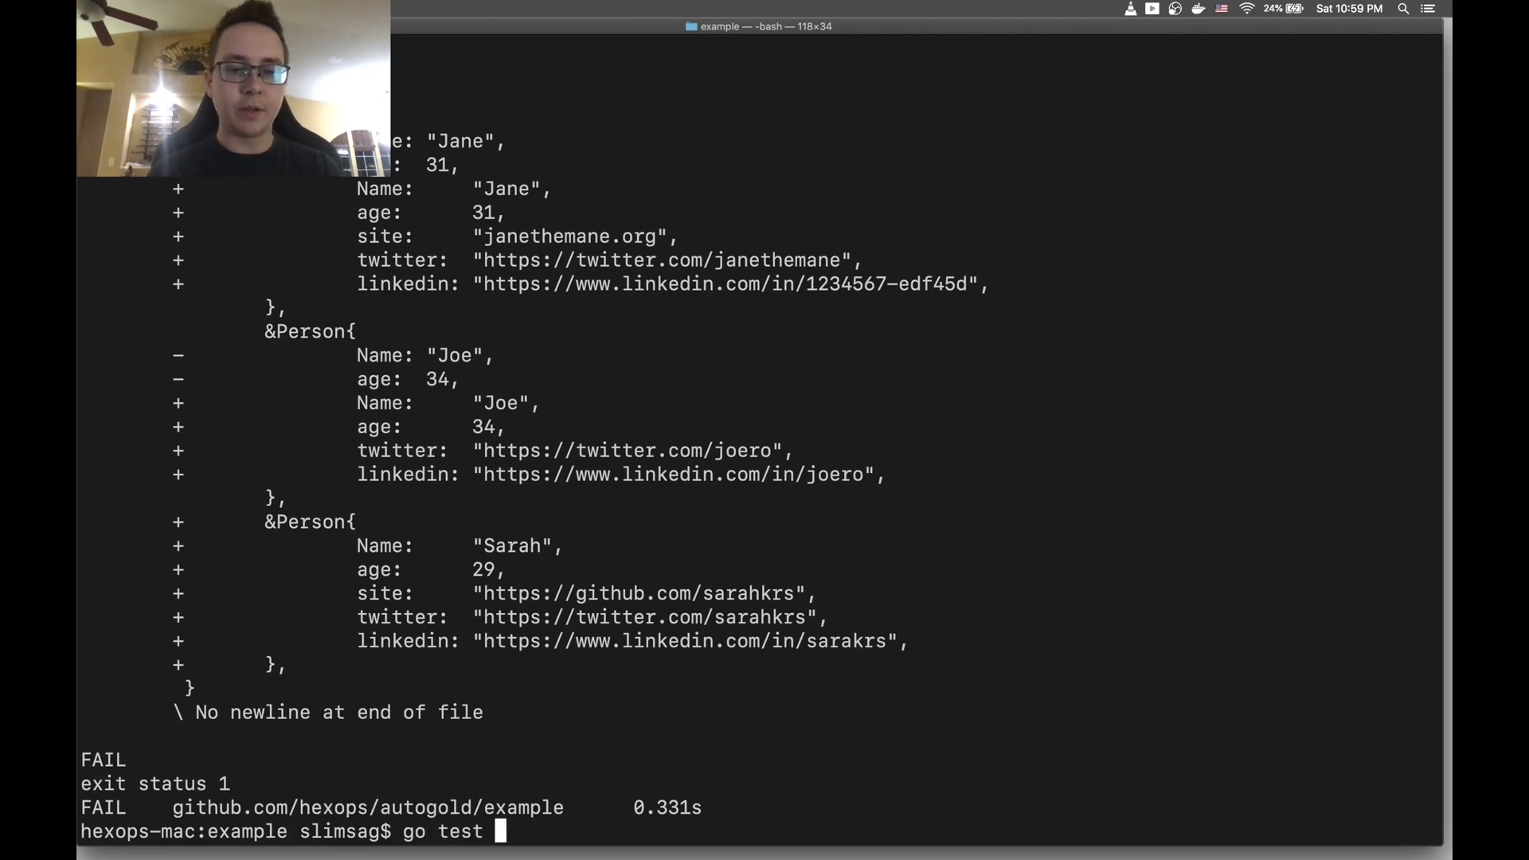
text(-update)
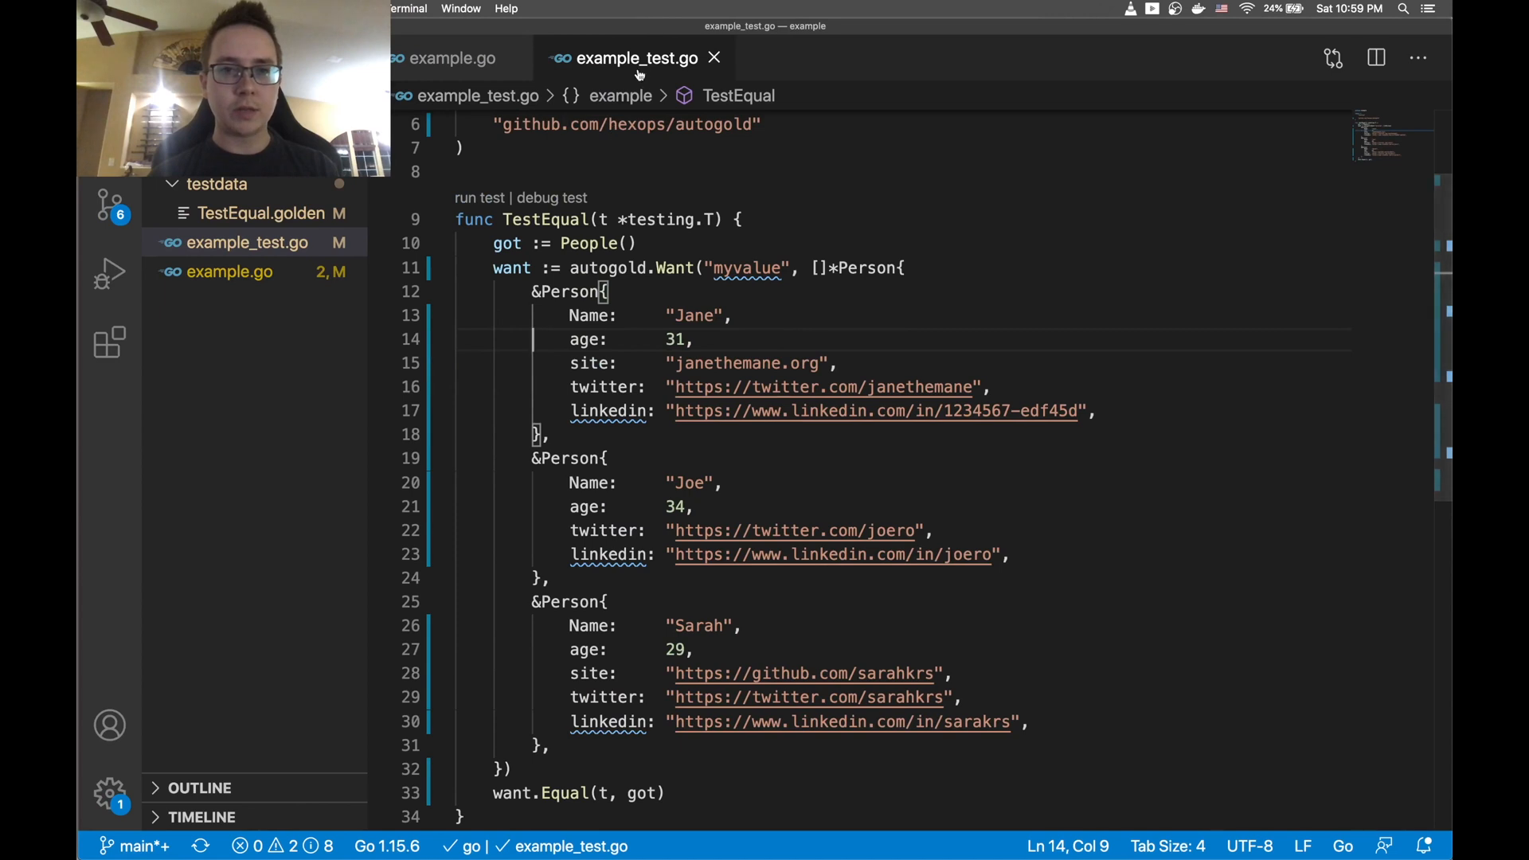
mouse_move(586, 405)
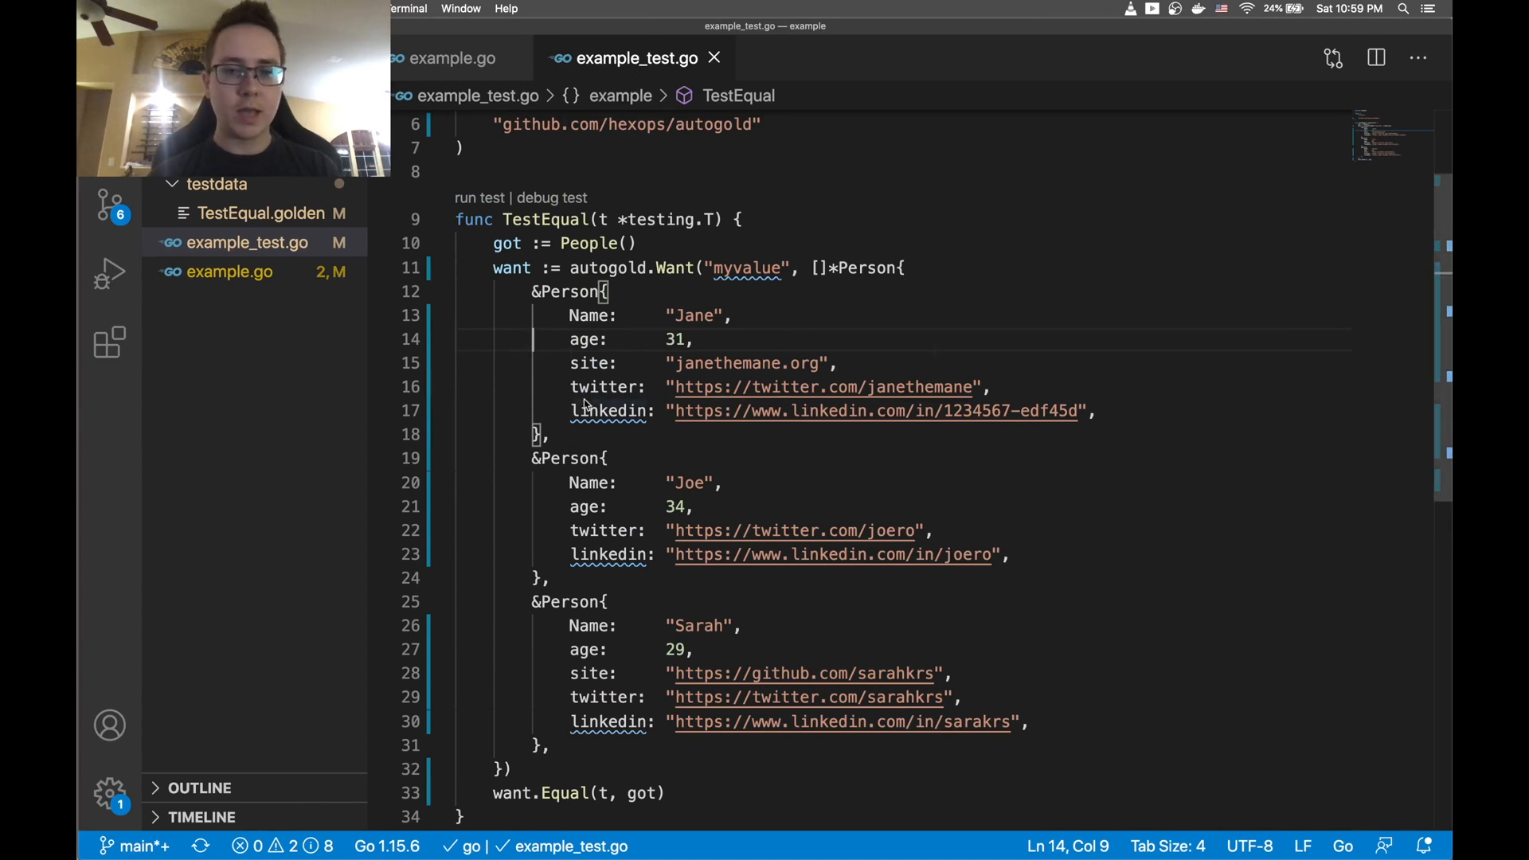
click(587, 435)
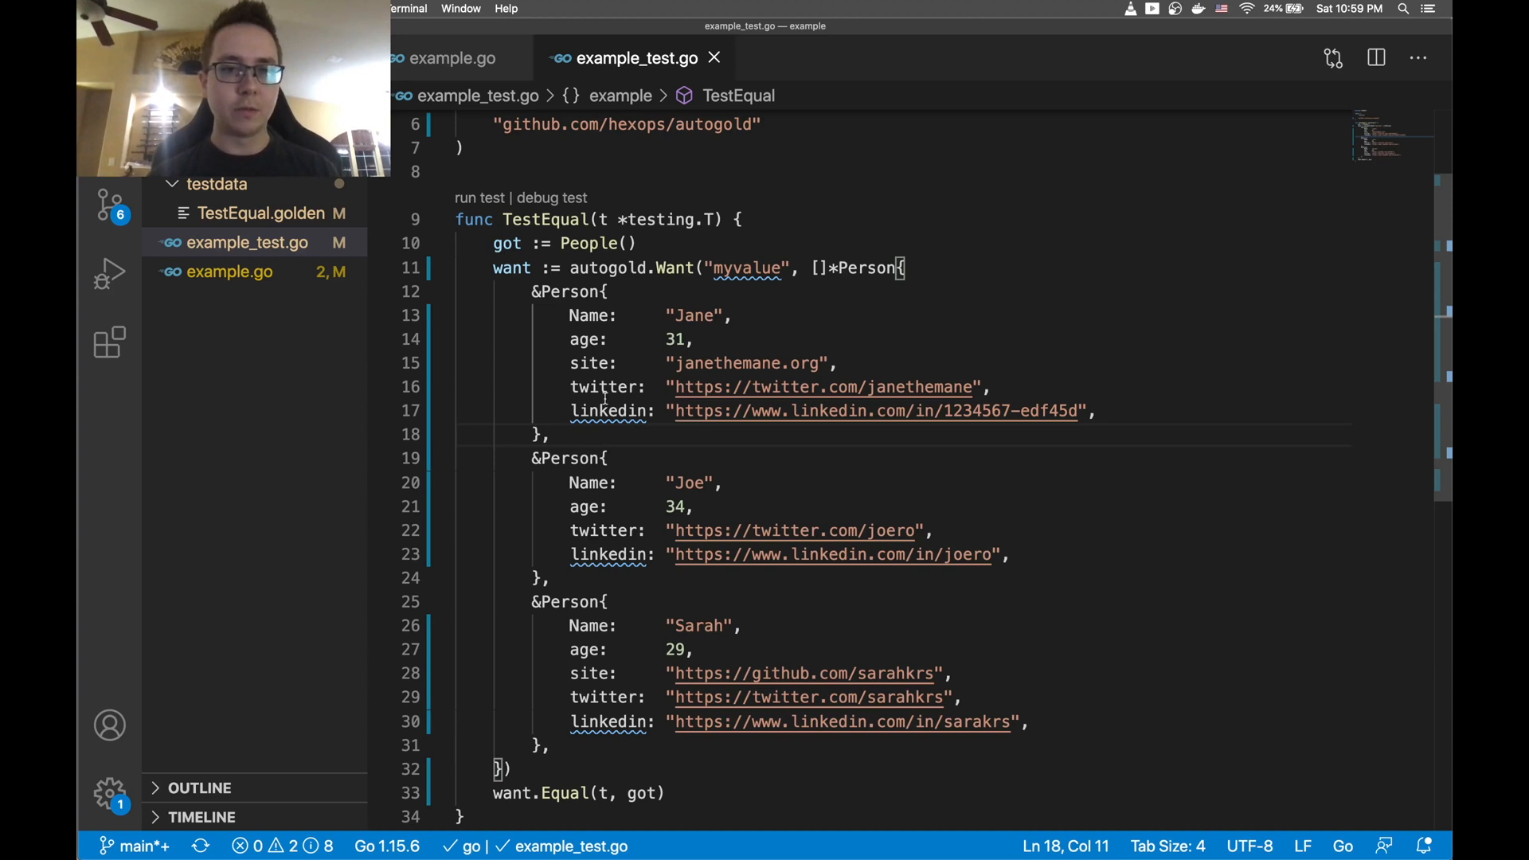
scroll(down, 3)
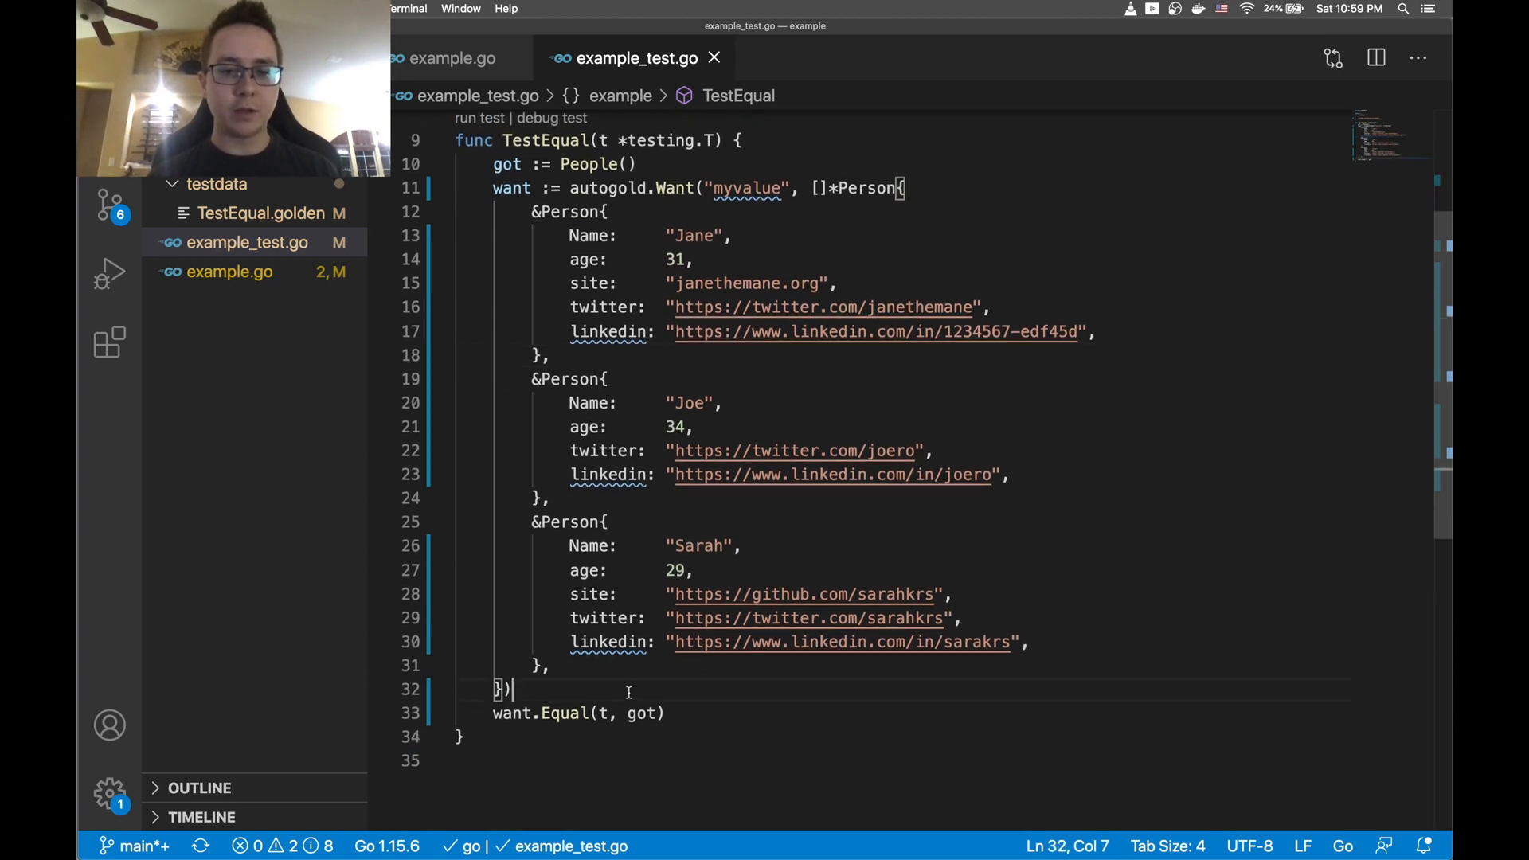
mouse_move(601, 594)
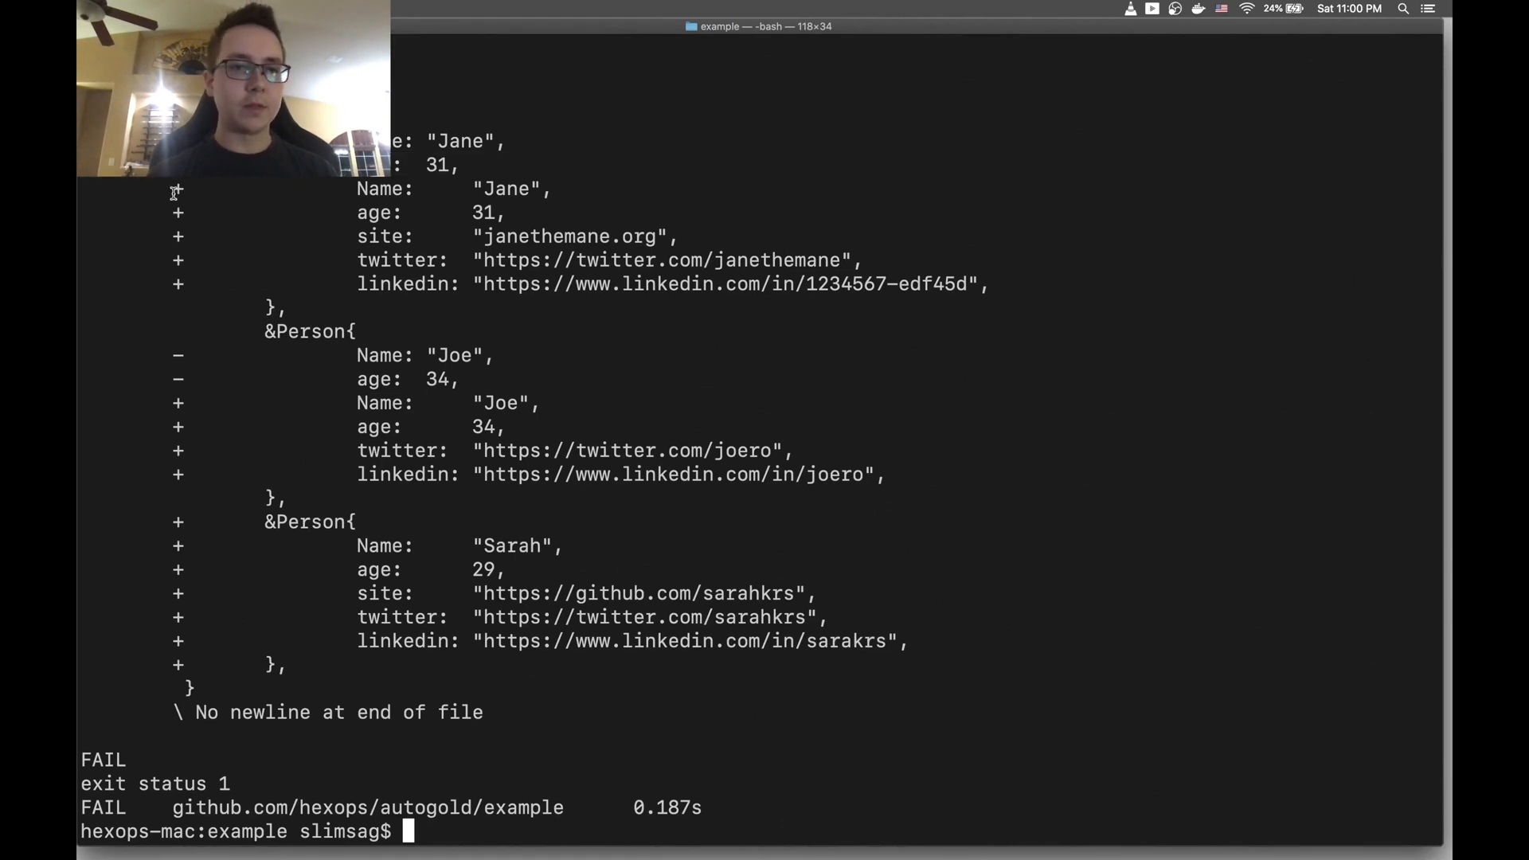
mouse_move(317, 466)
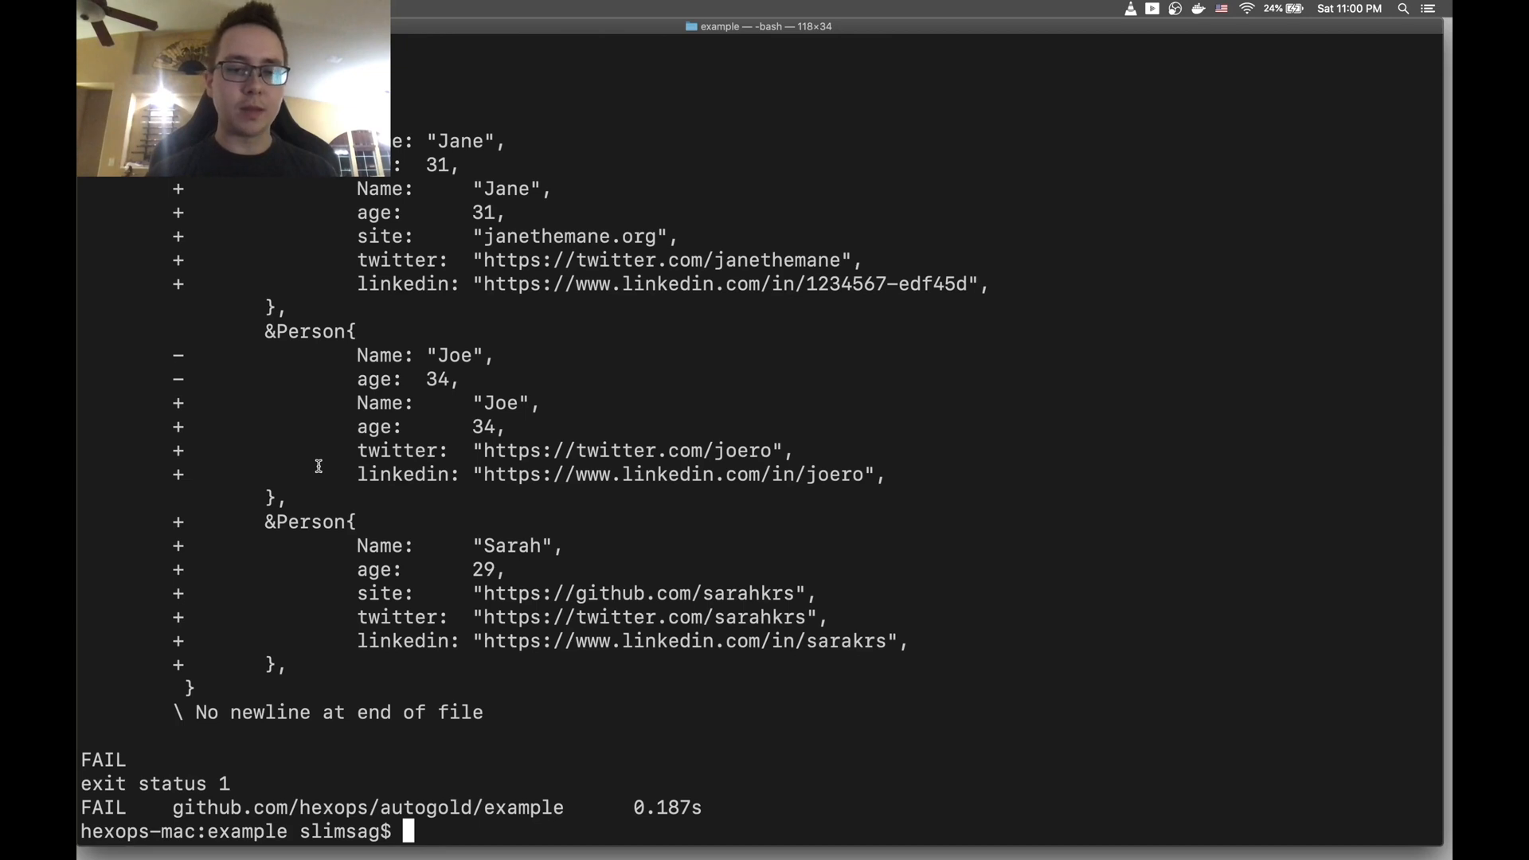
Run go test at the bash prompt
text(go test)
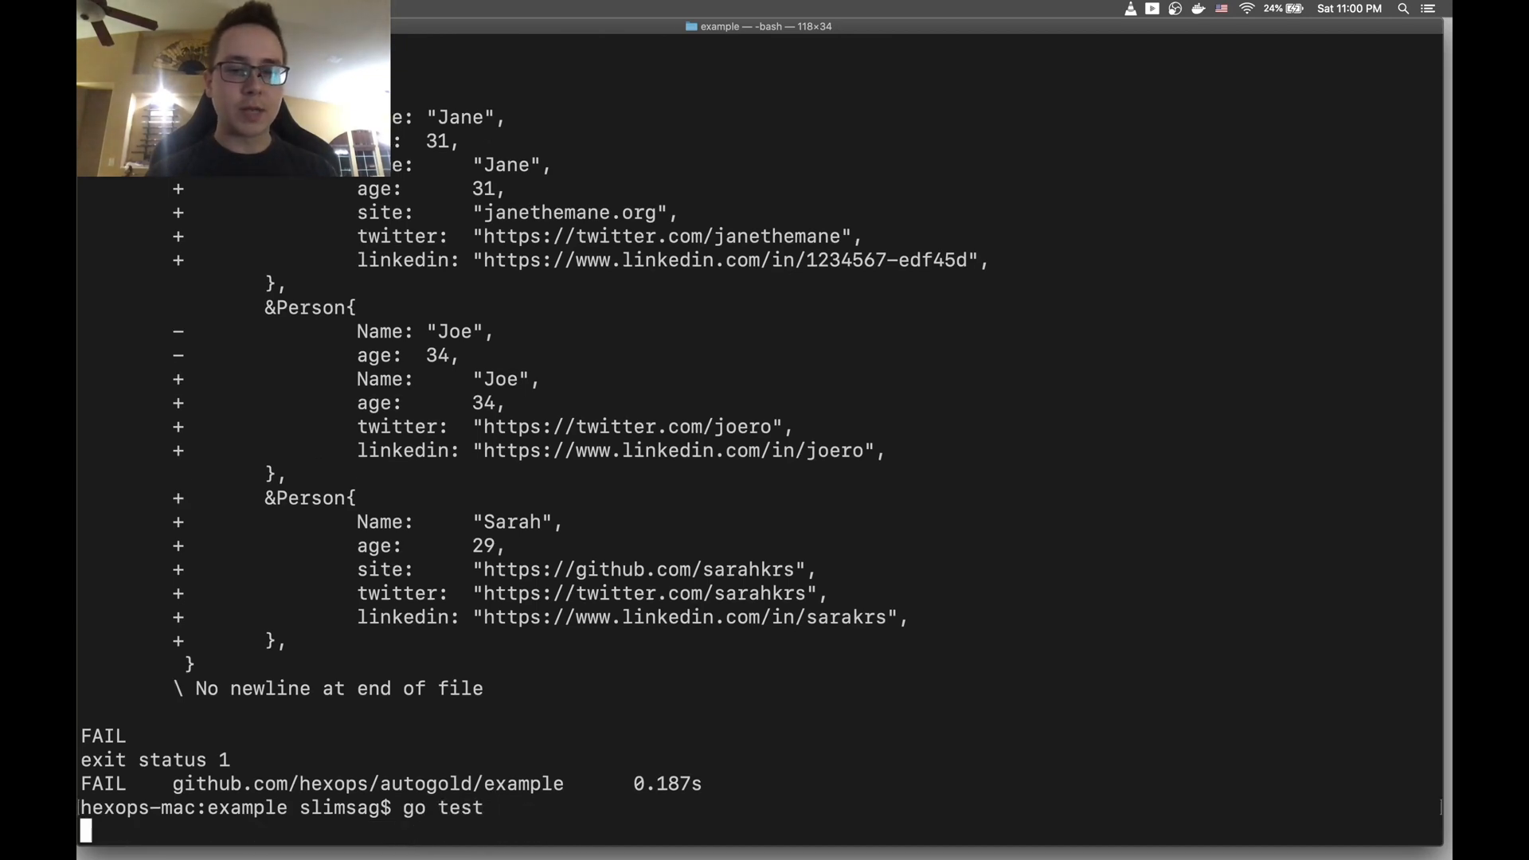
key(Return)
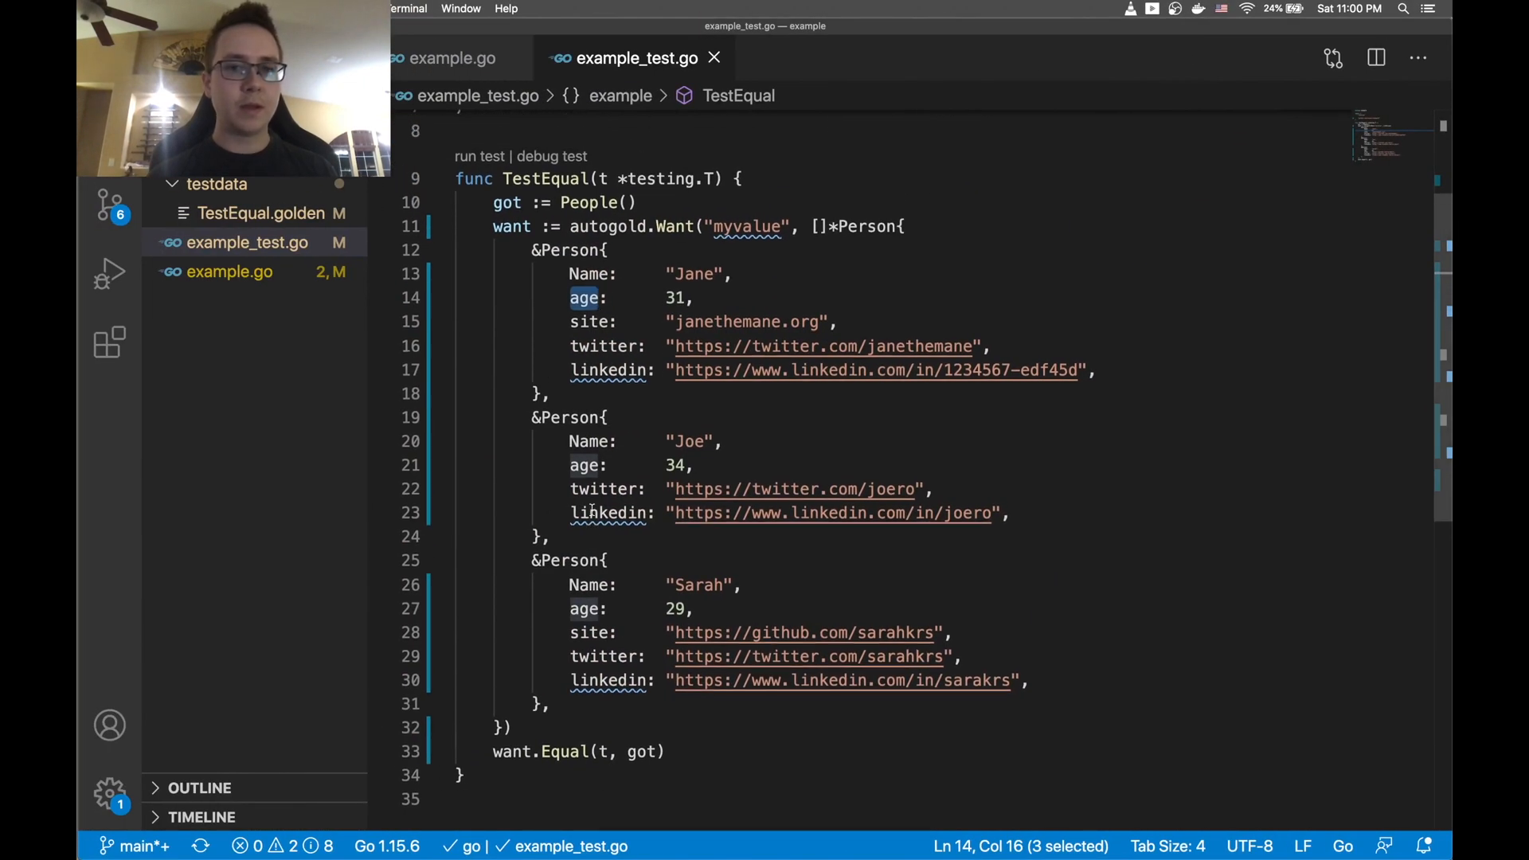
mouse_move(644, 363)
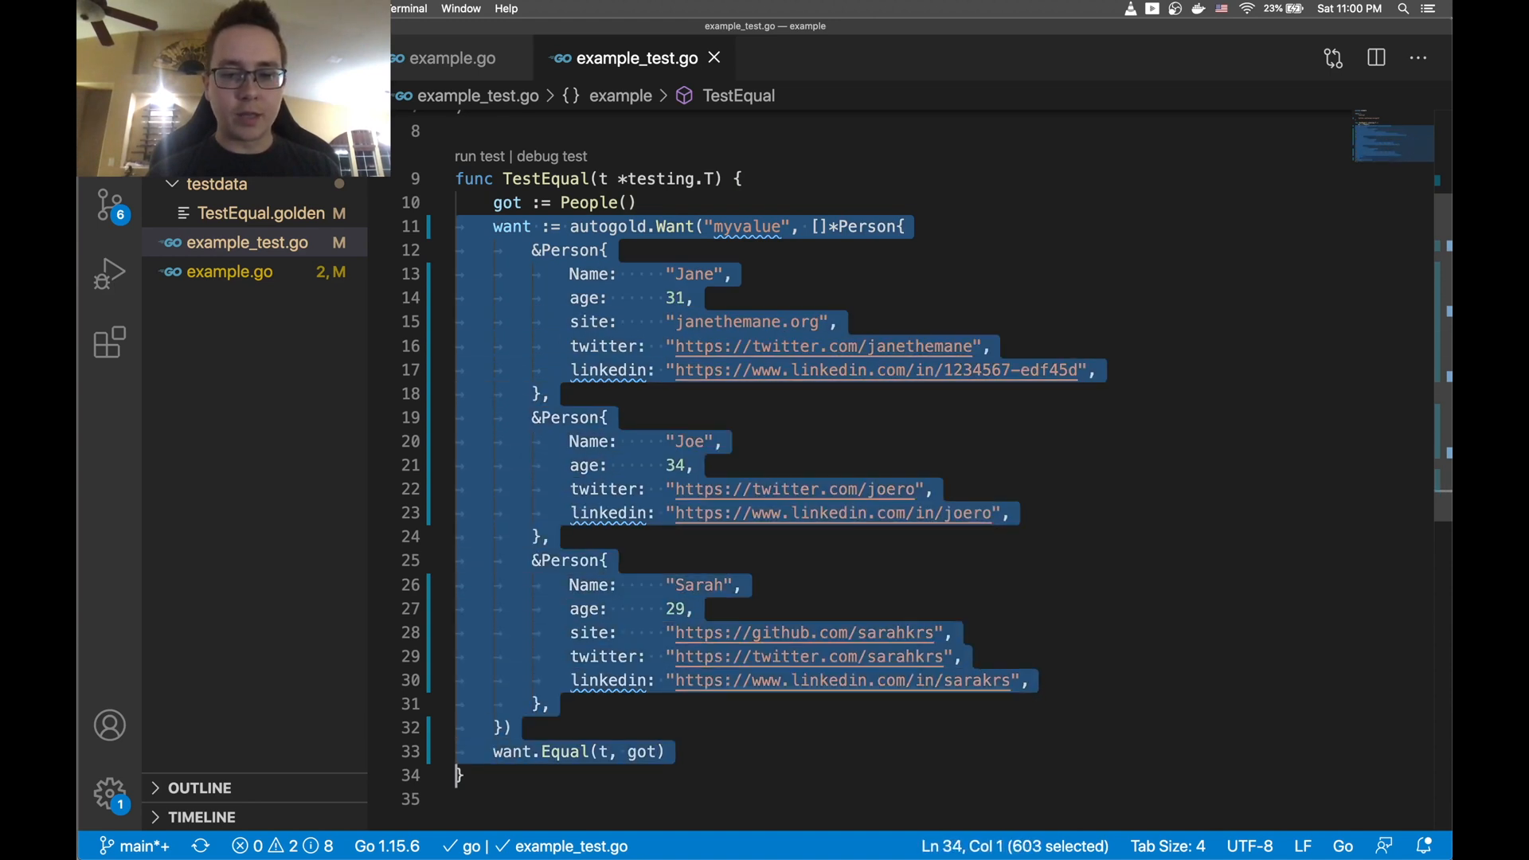
Type autogold.Equal(t, got) in place of the removed want block
text(at)
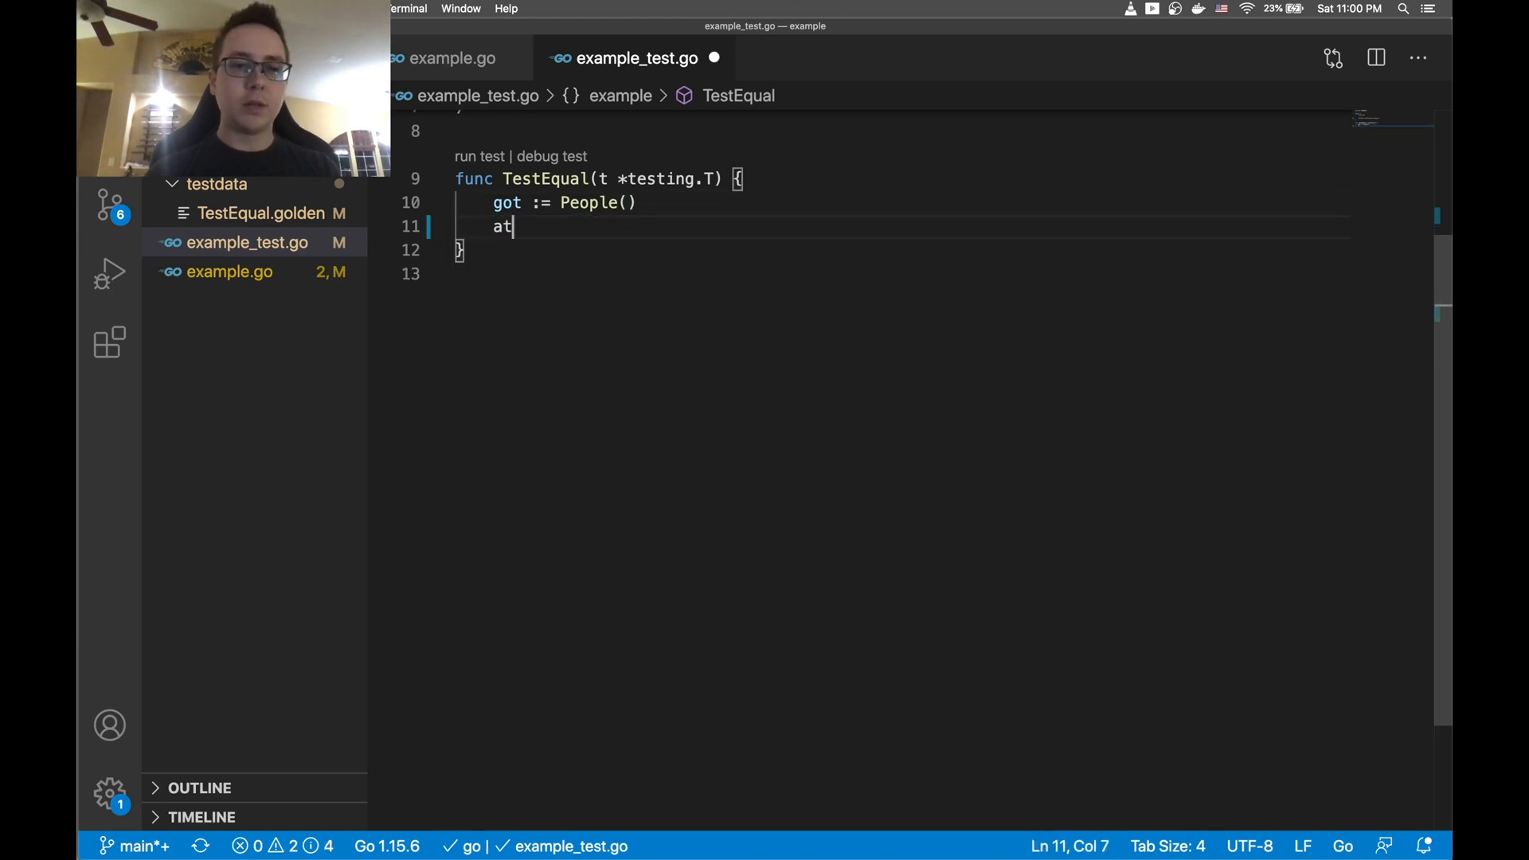
text(utogold.E)
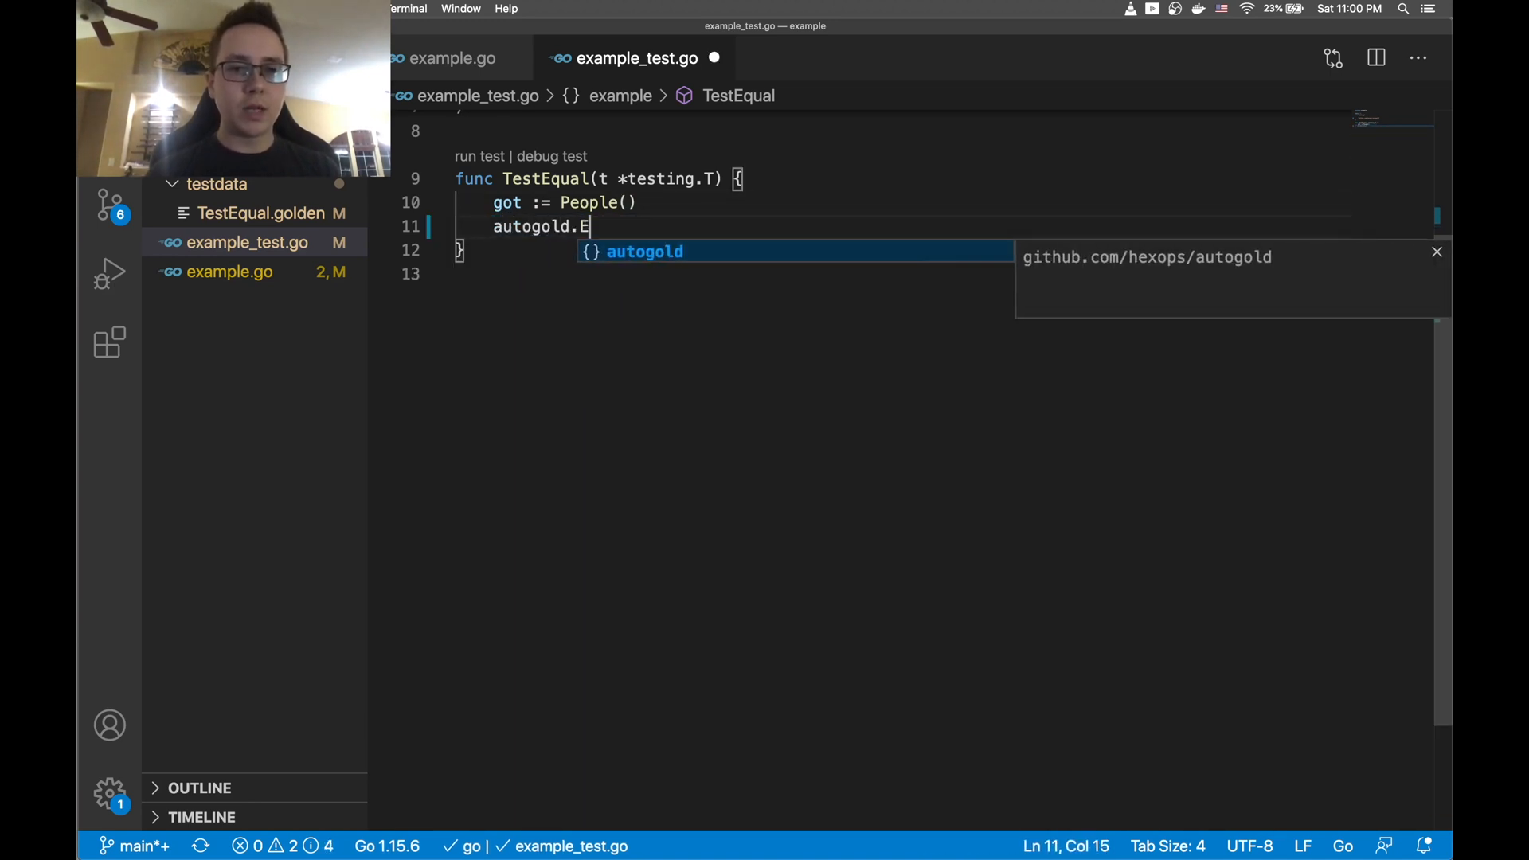
text(Equal(t,)
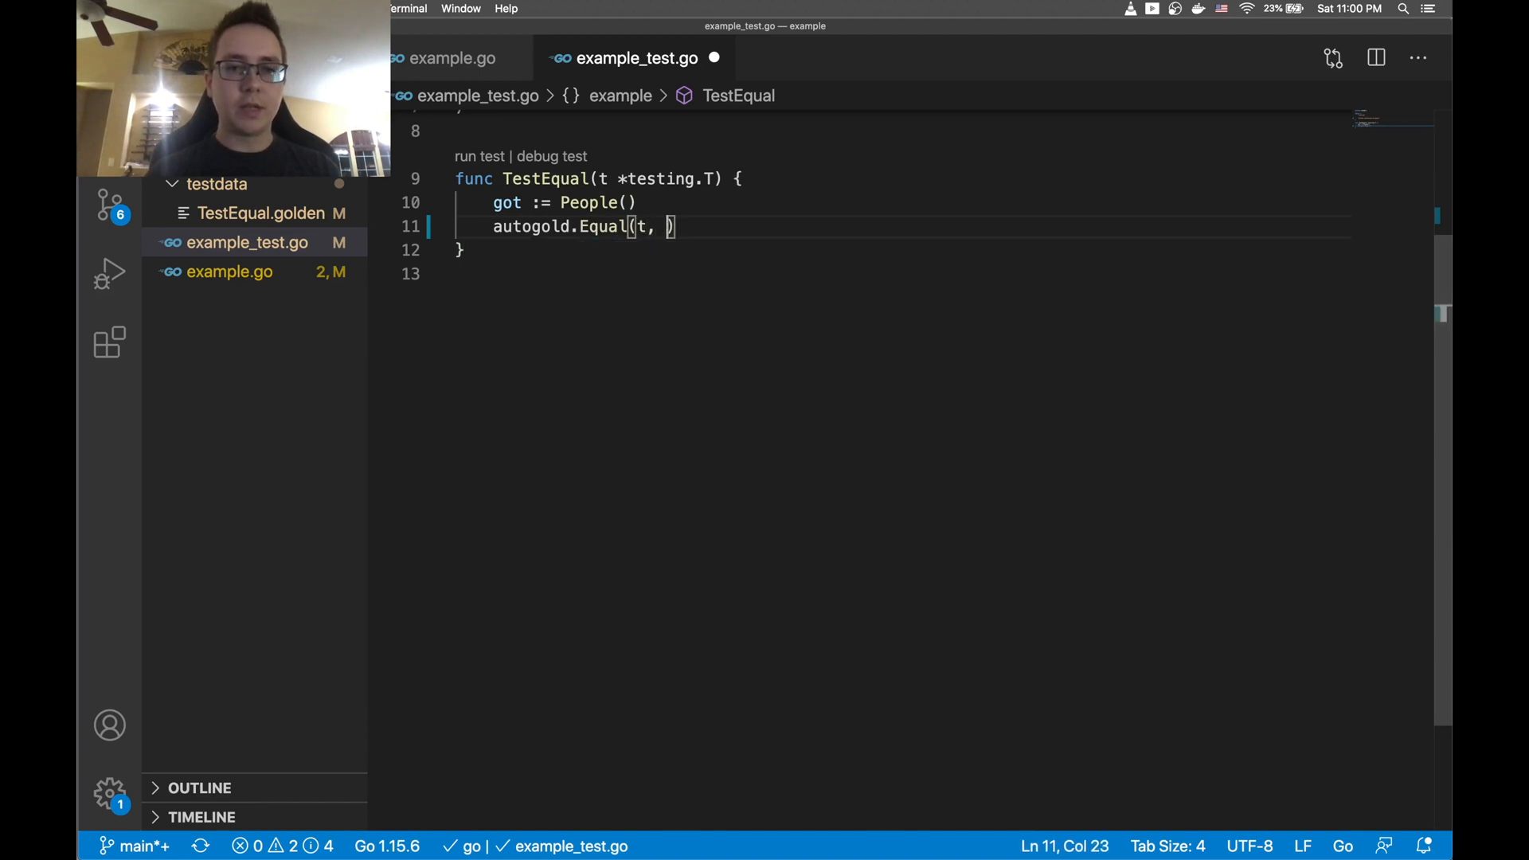
text(got)
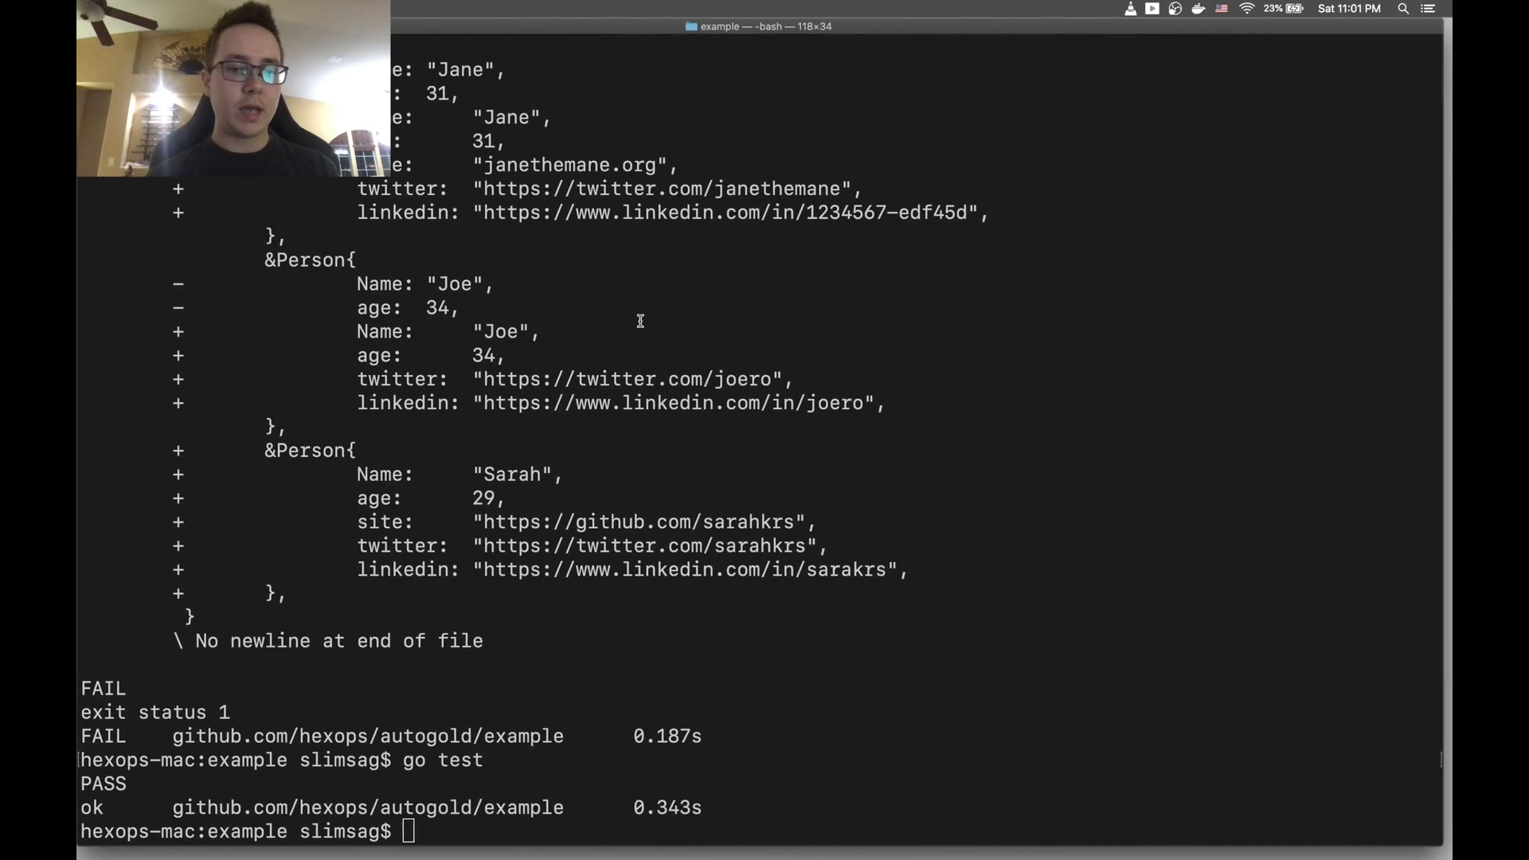
Run rm -rf testdata/ and start typing go test again
text(rm testdata/)
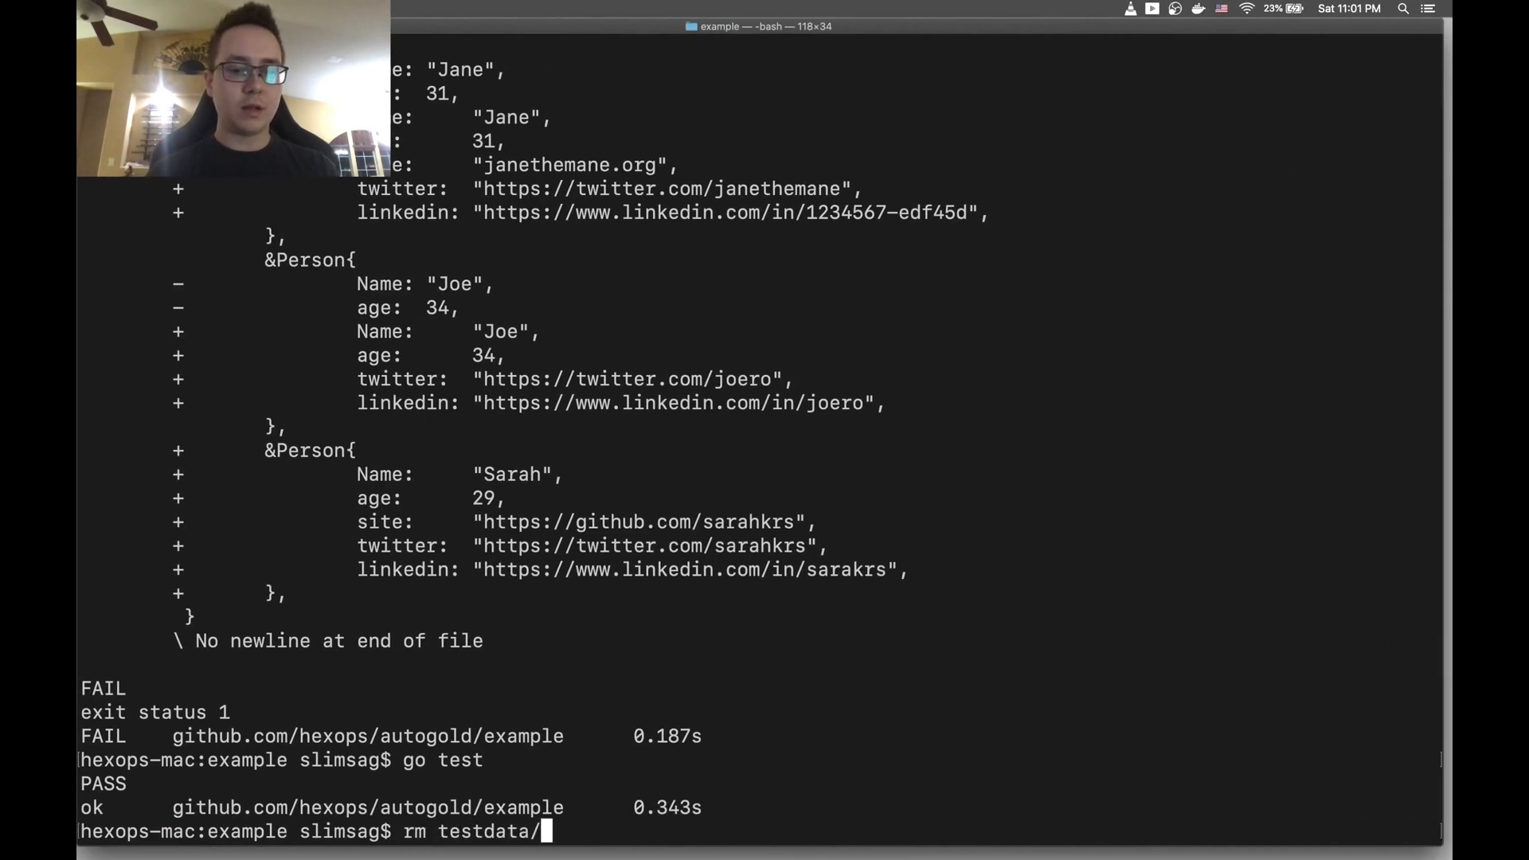
text(-rf)
text(go test)
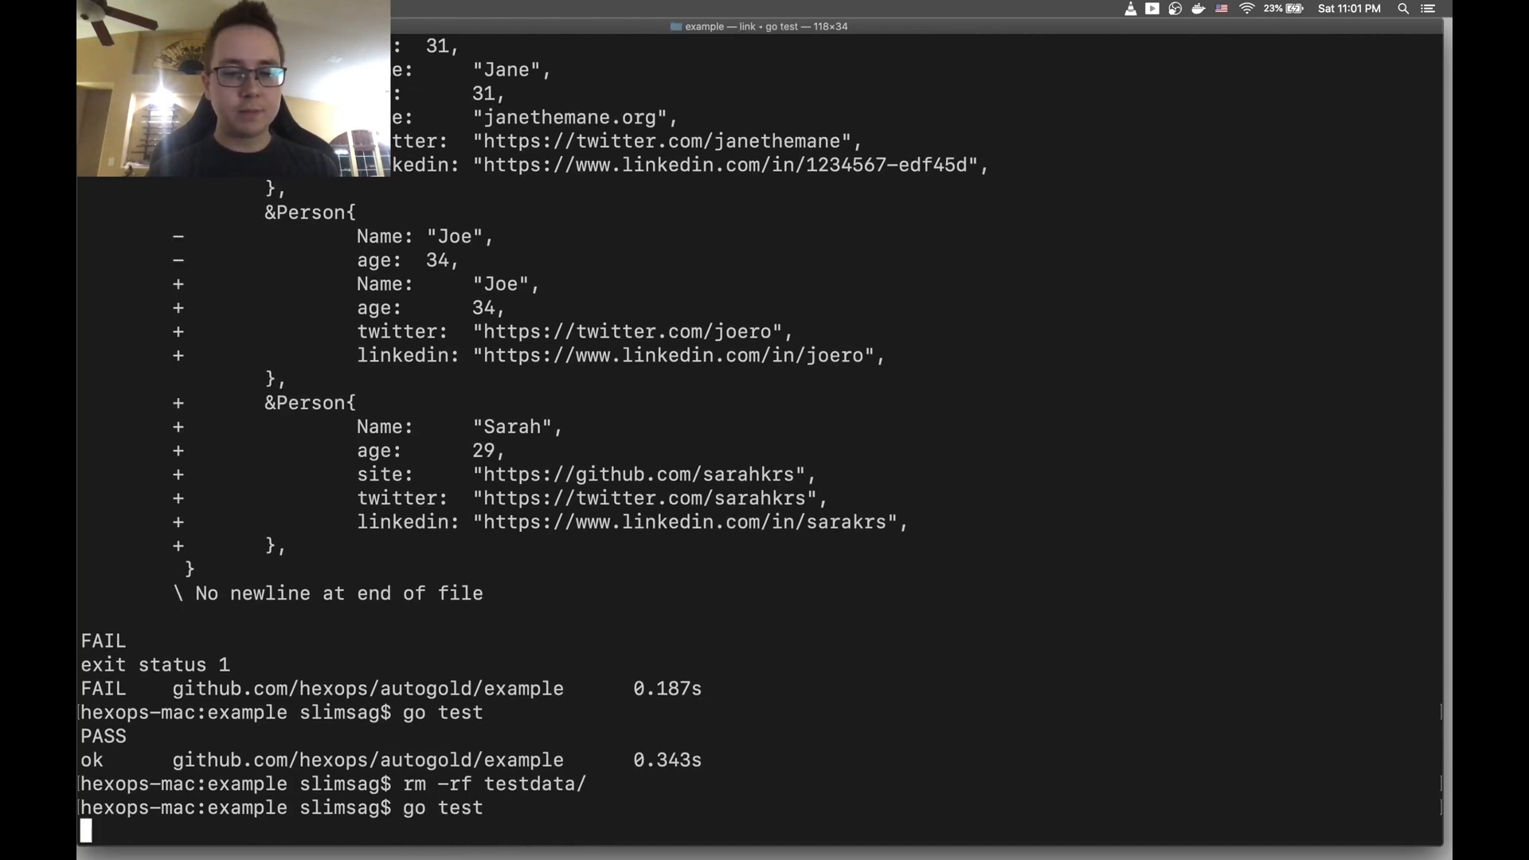
key(Return)
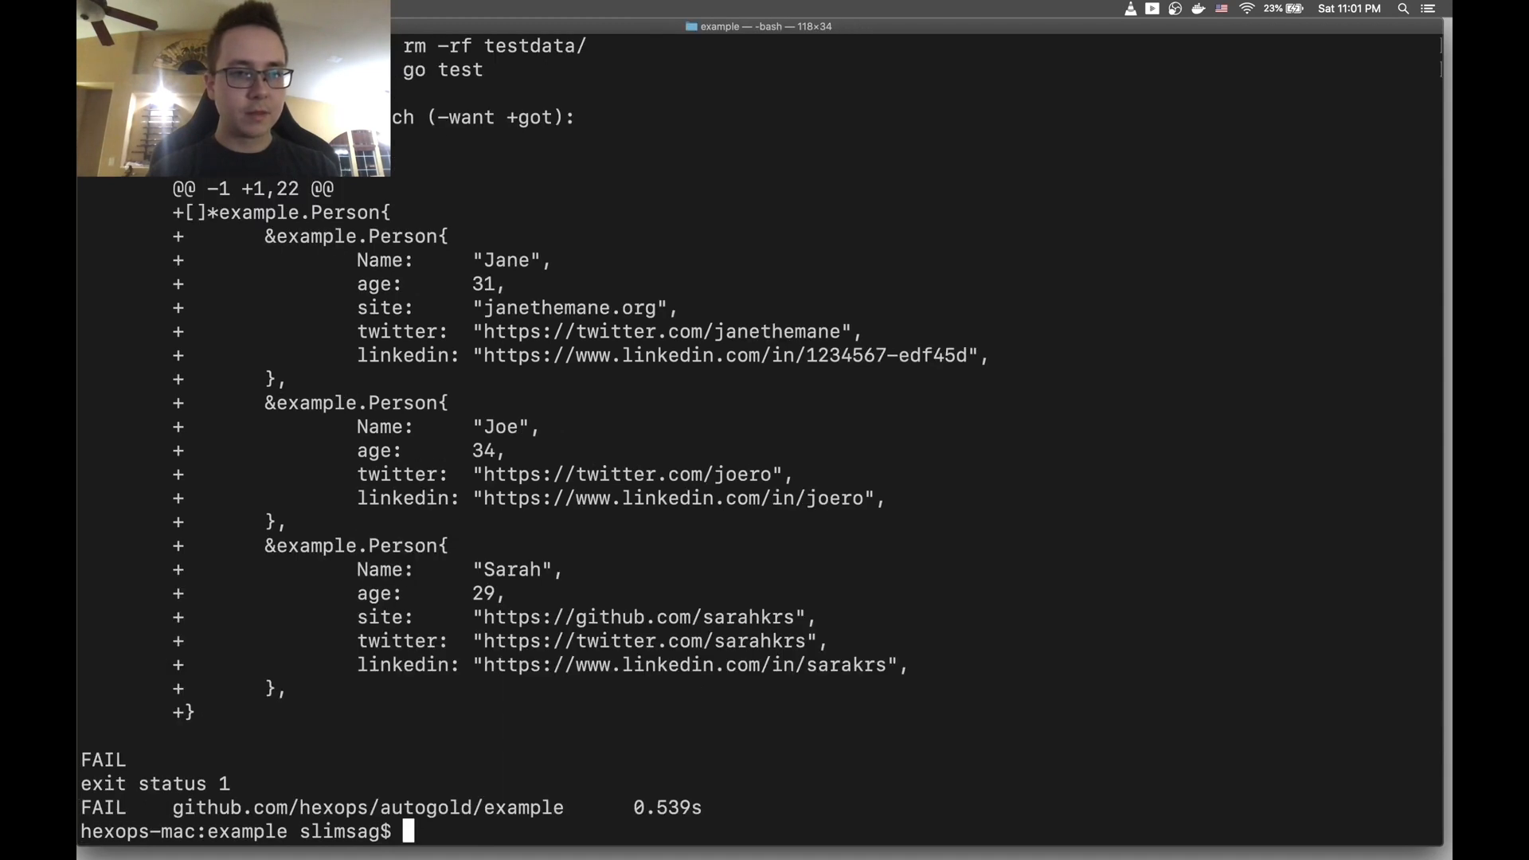
mouse_move(435, 444)
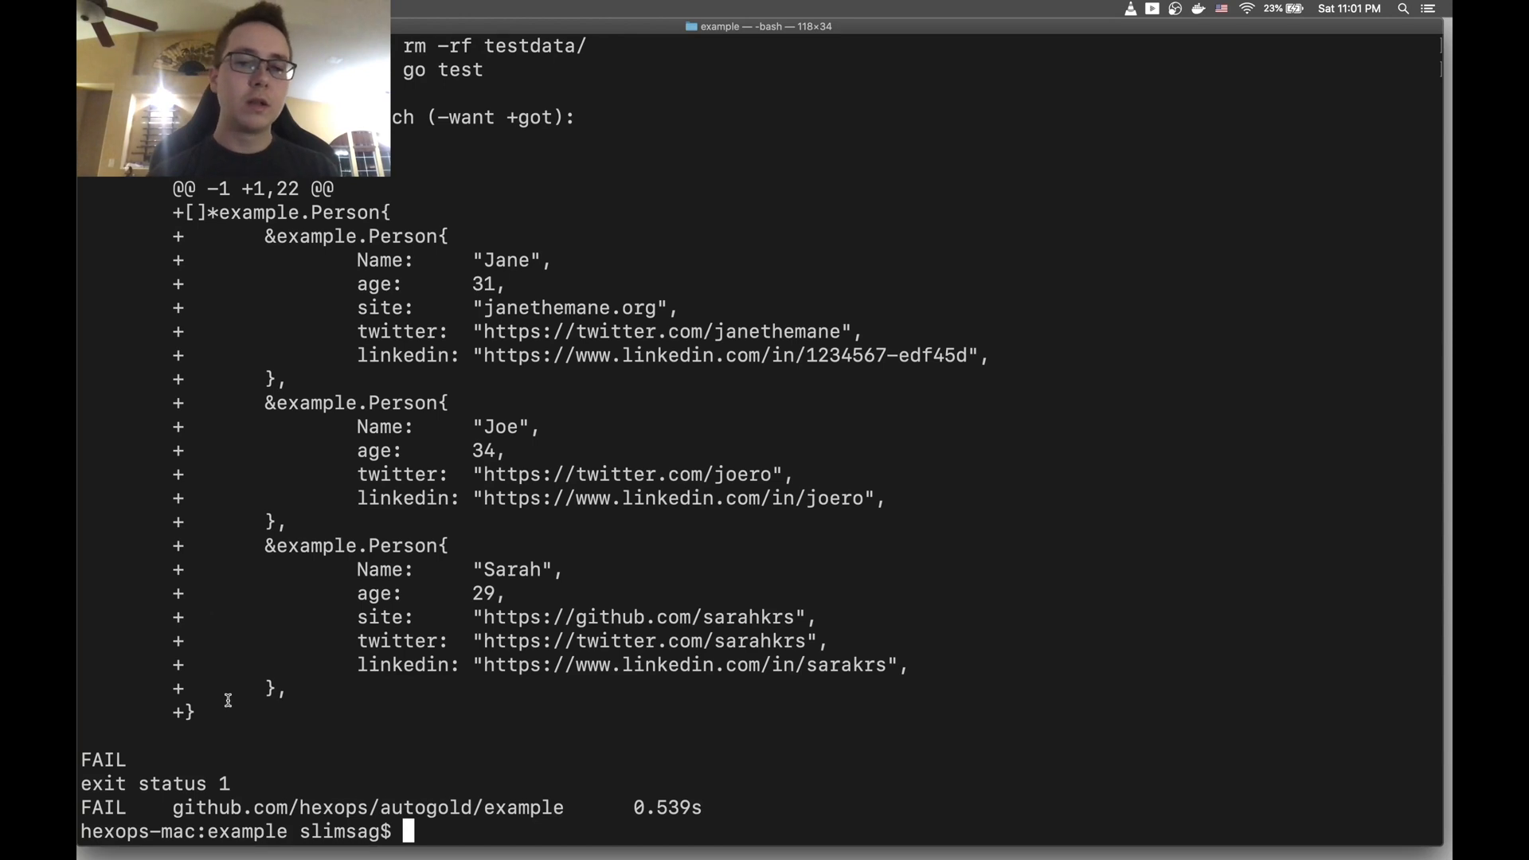
text(go test -)
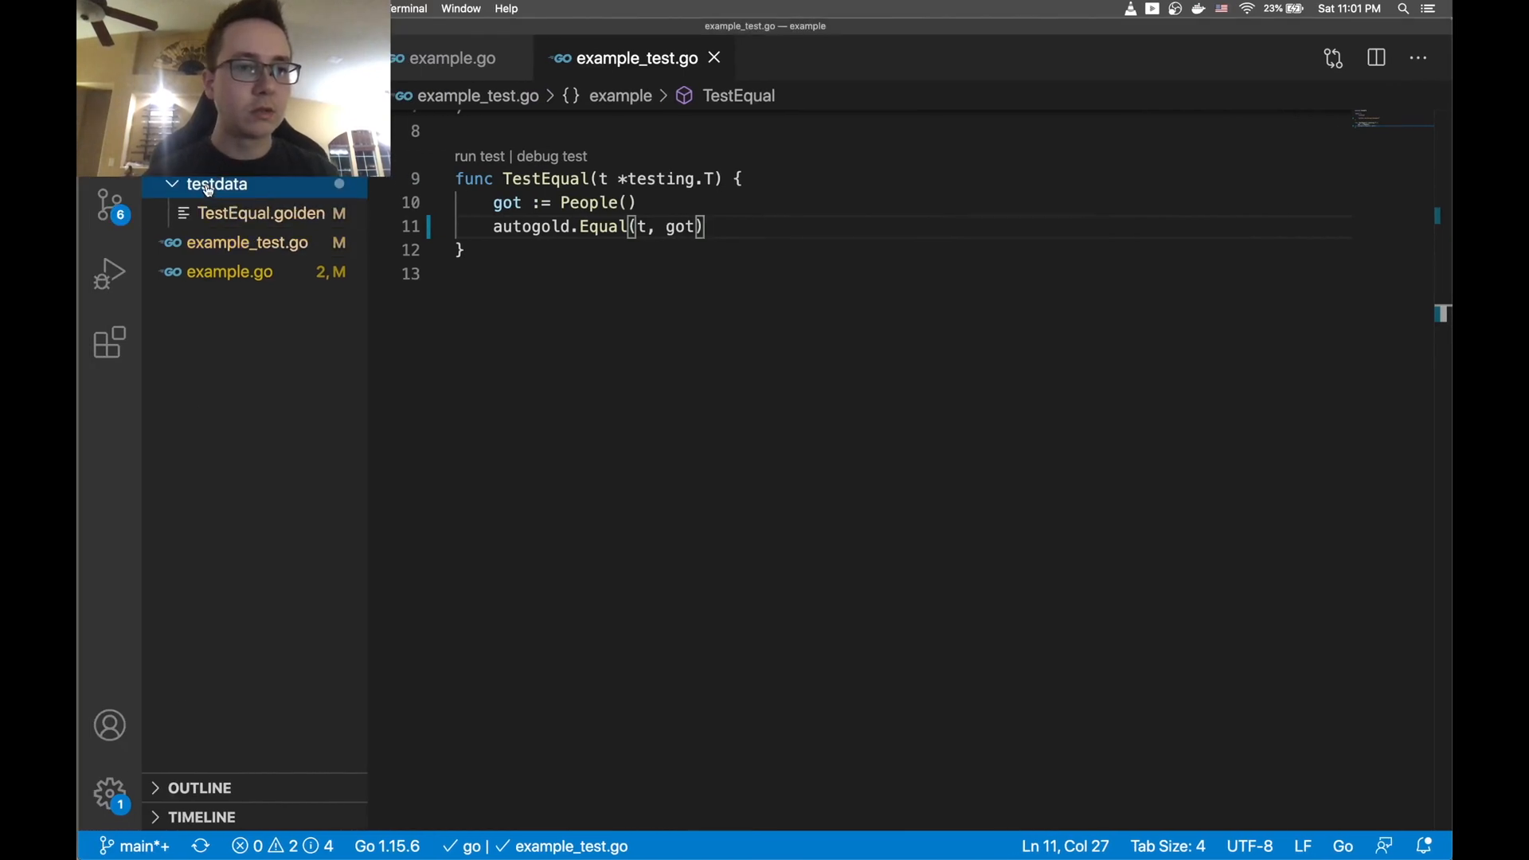
Expand the testdata folder and open TestEqual.golden with the Jane, Joe and Sarah data
click(261, 213)
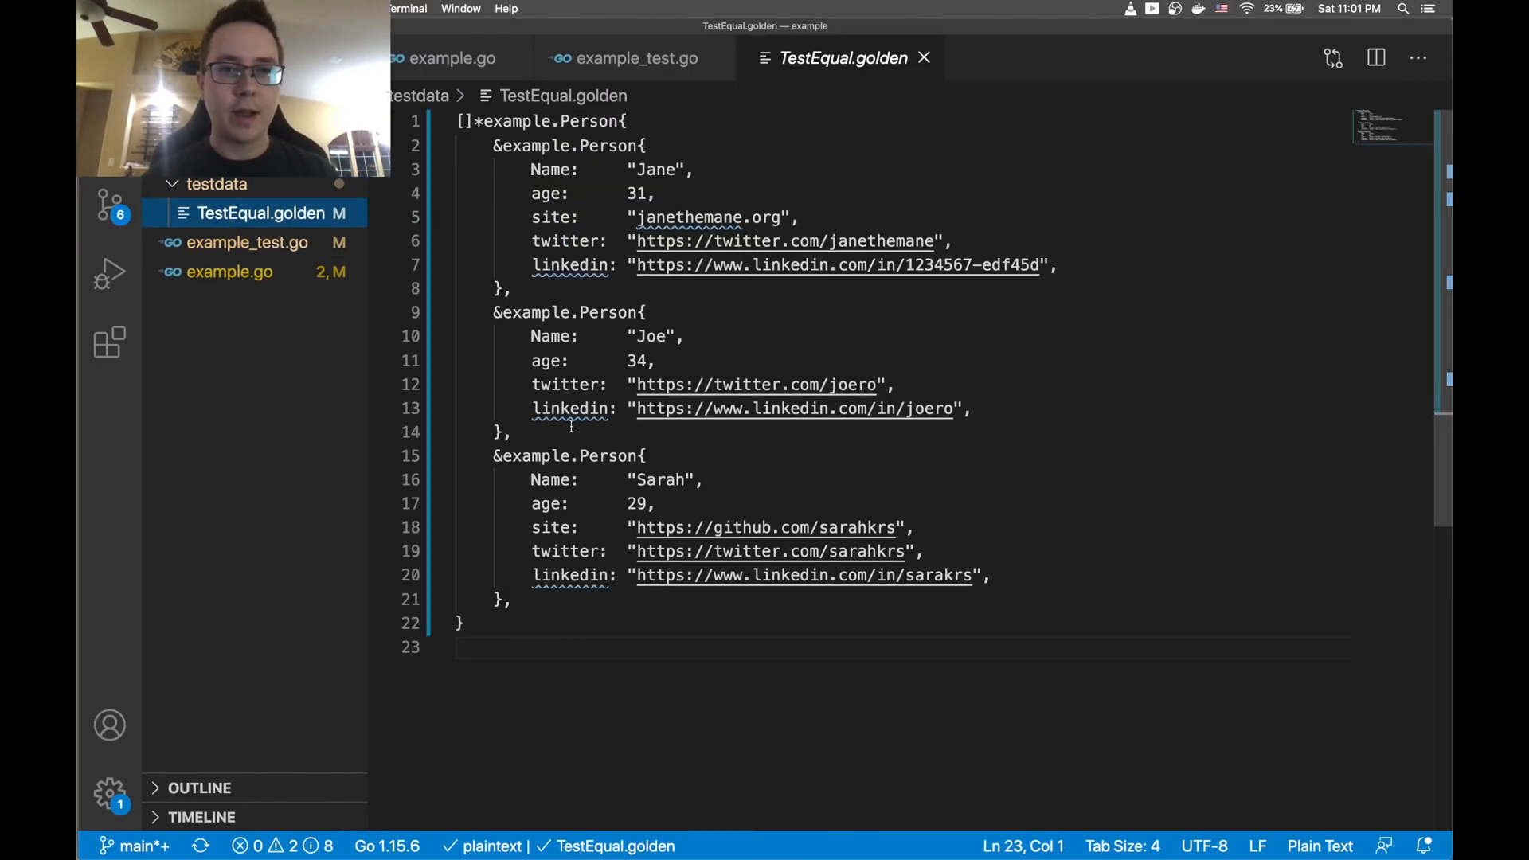
click(507, 431)
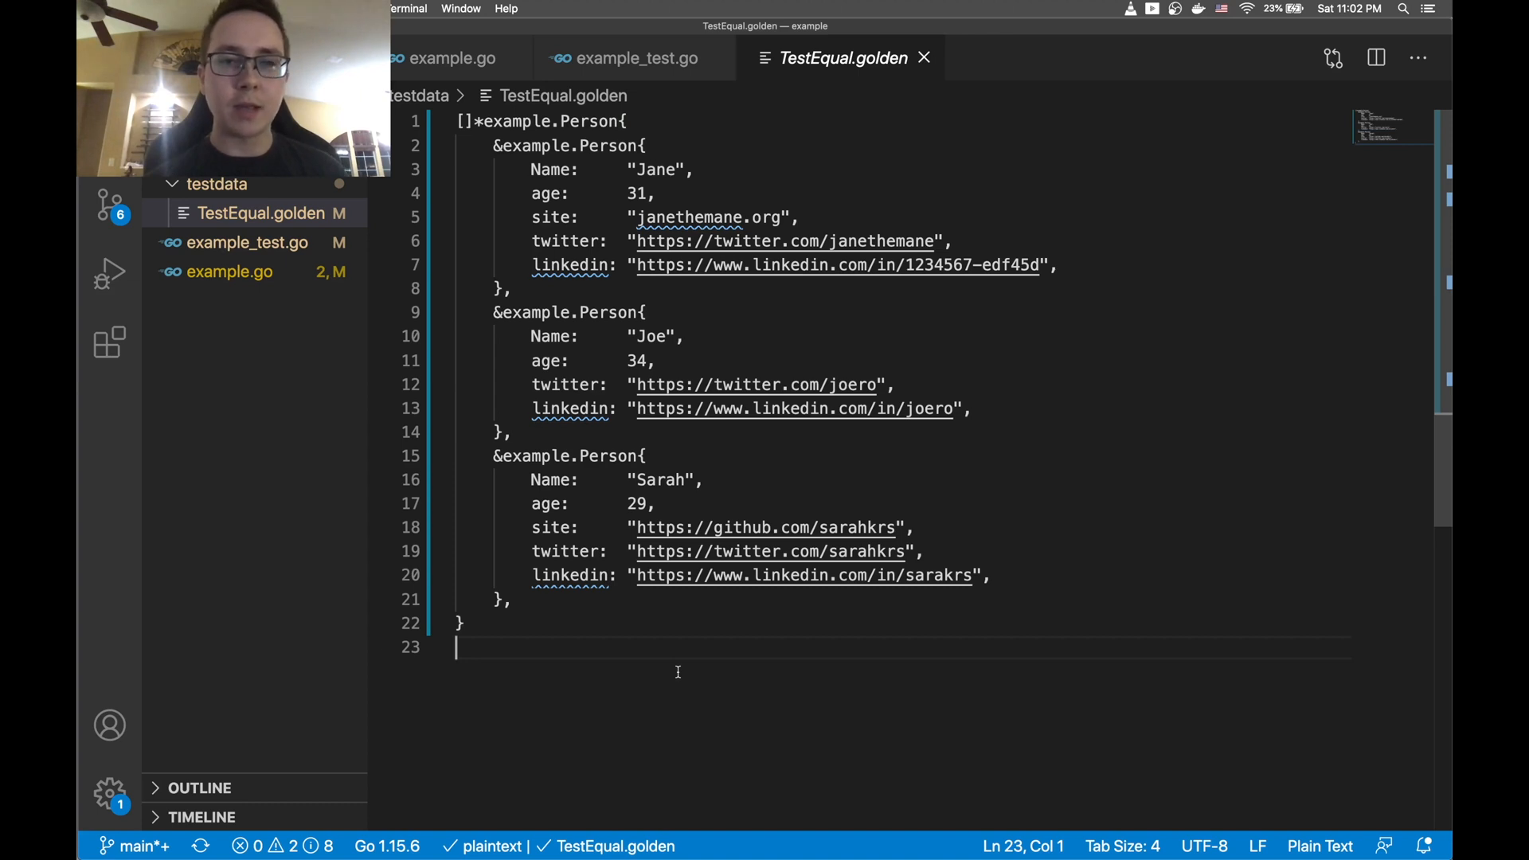
click(638, 57)
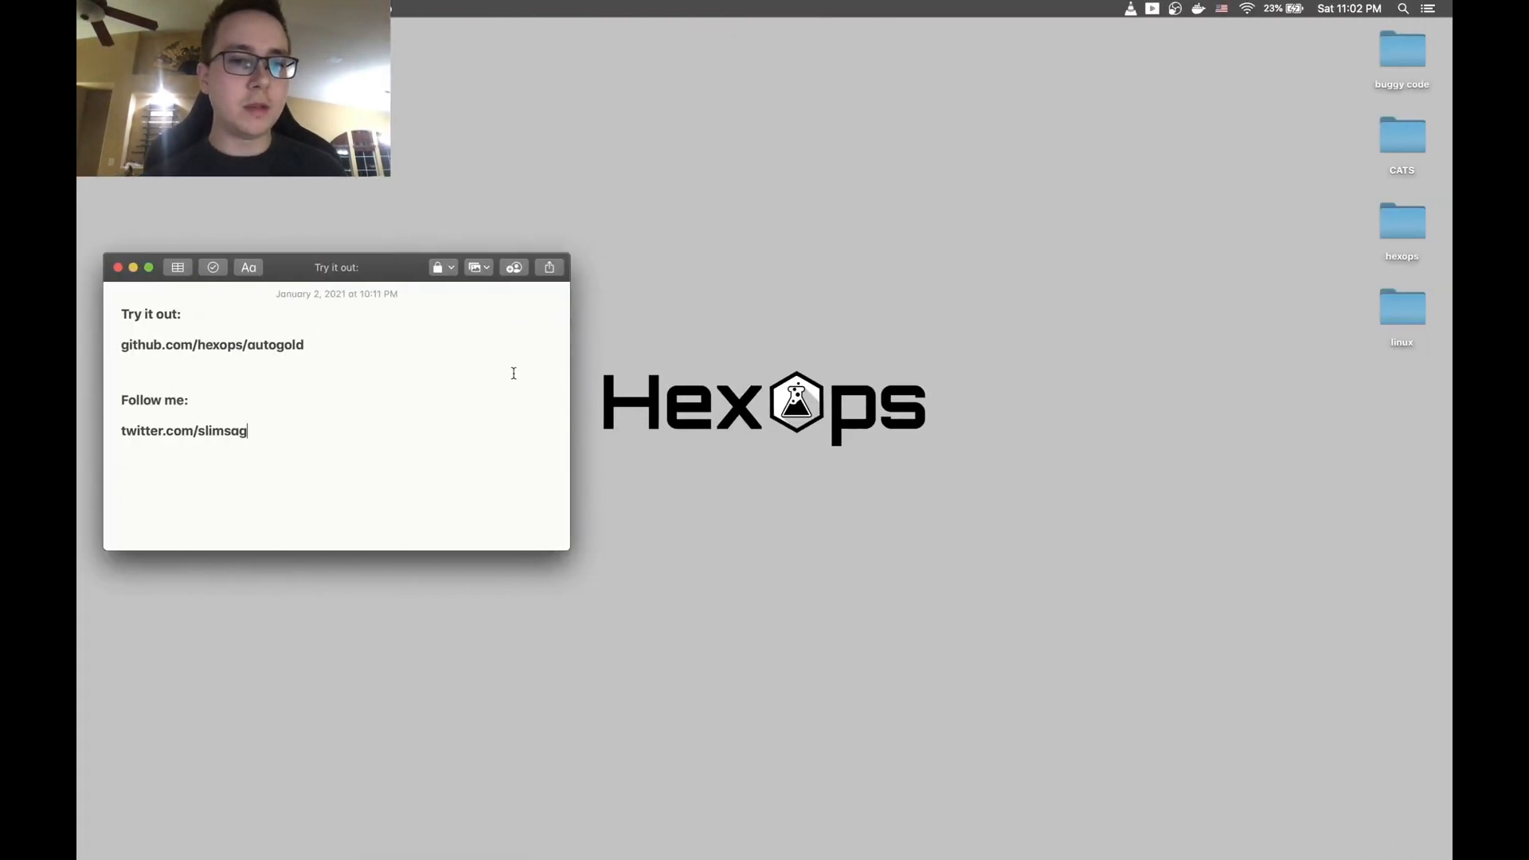
Select the github.com/hexops/autogold link line in the closing note
triple_click(212, 345)
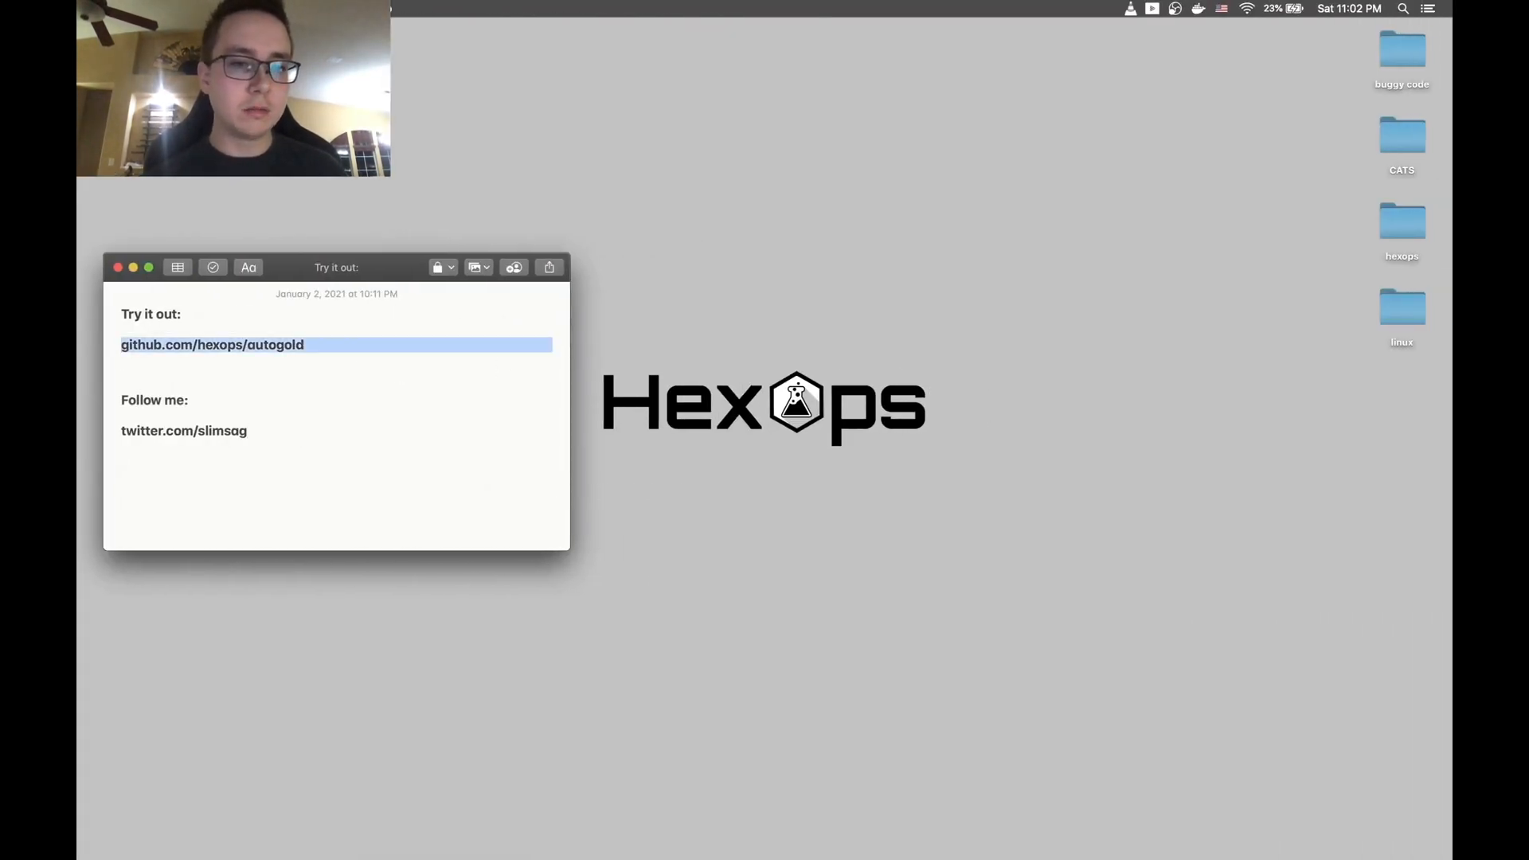